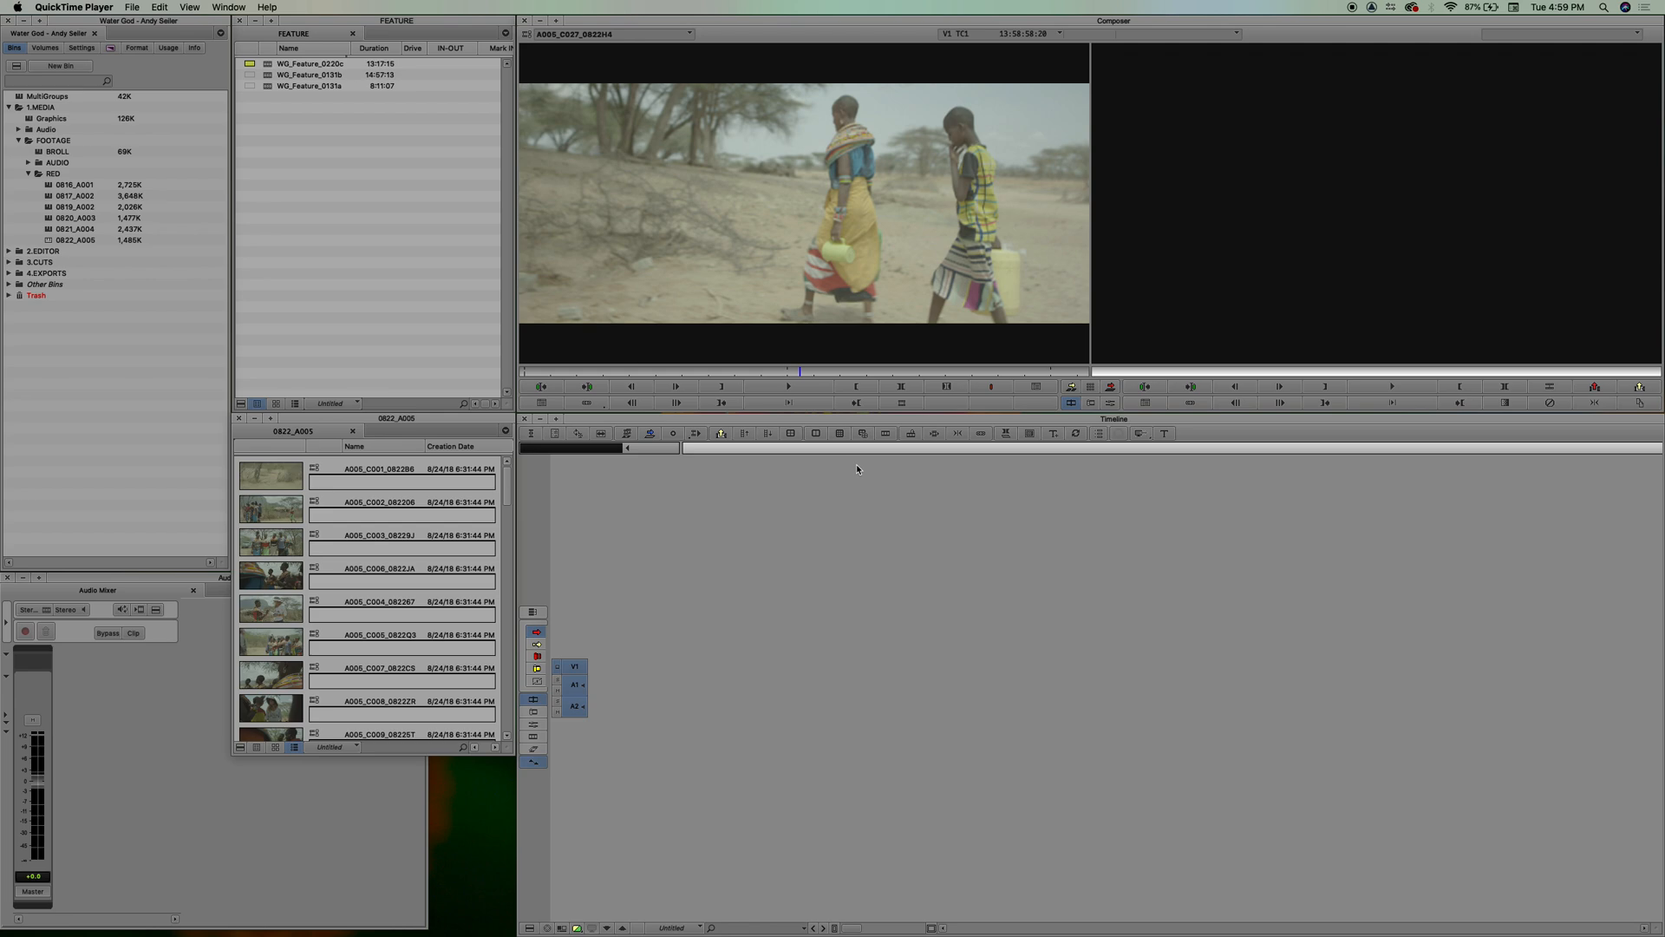
mouse_move(796, 442)
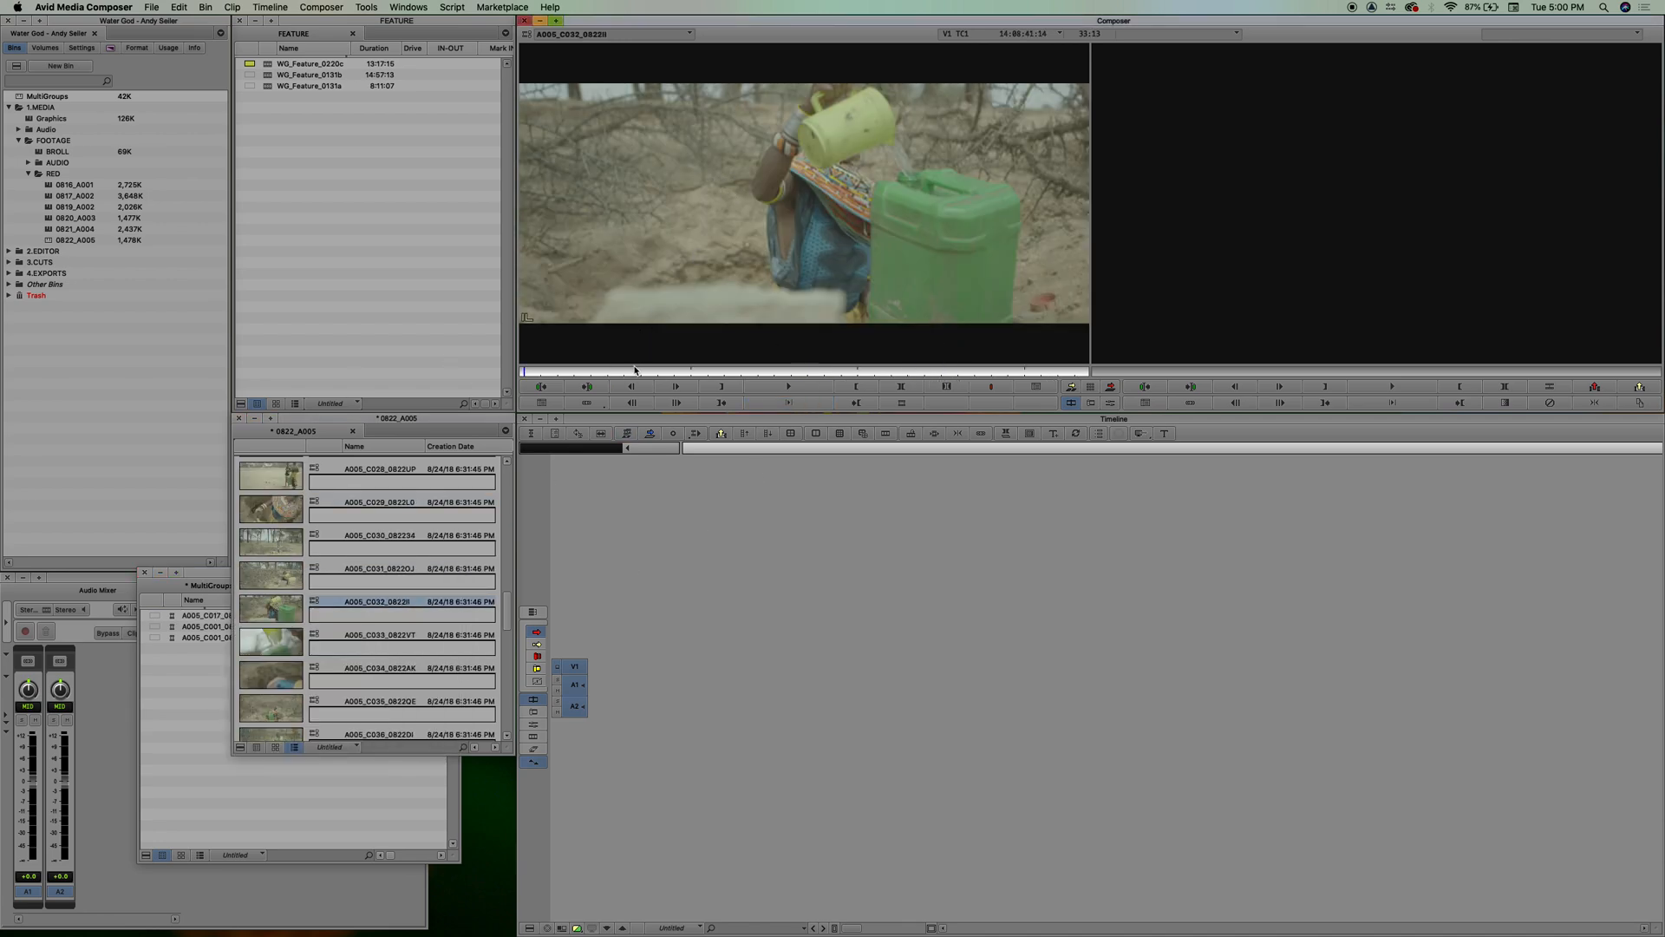
Place the MultiGroups bin beside the Audio Mixer and select its four A005 subclips.
click(807, 370)
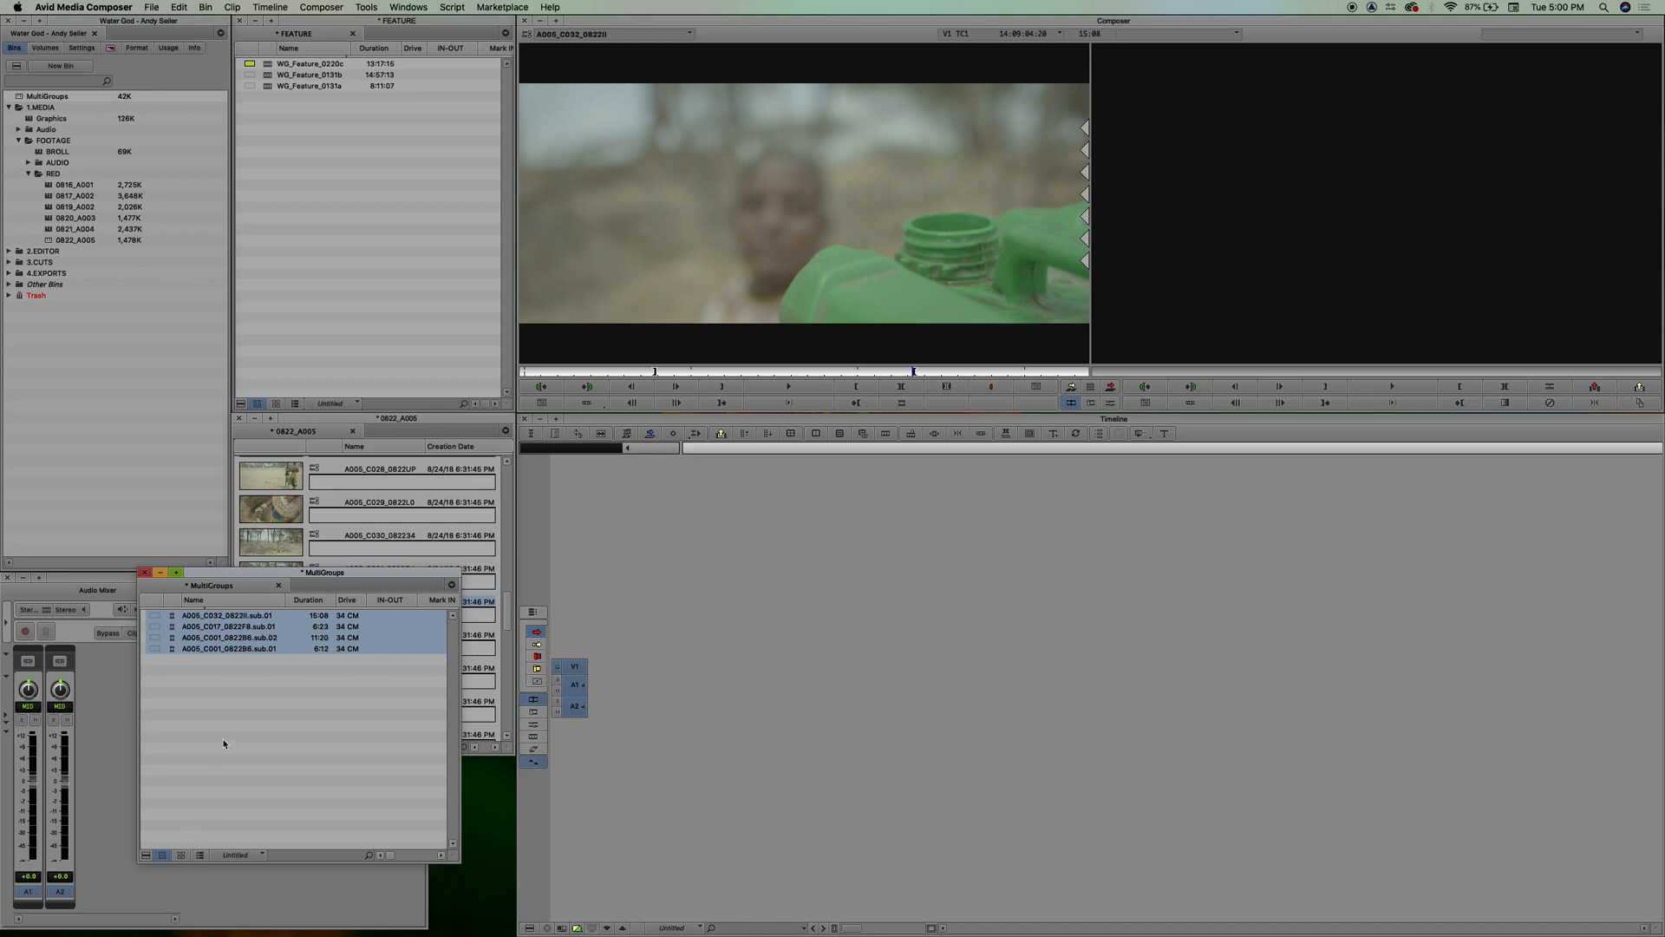
click(231, 681)
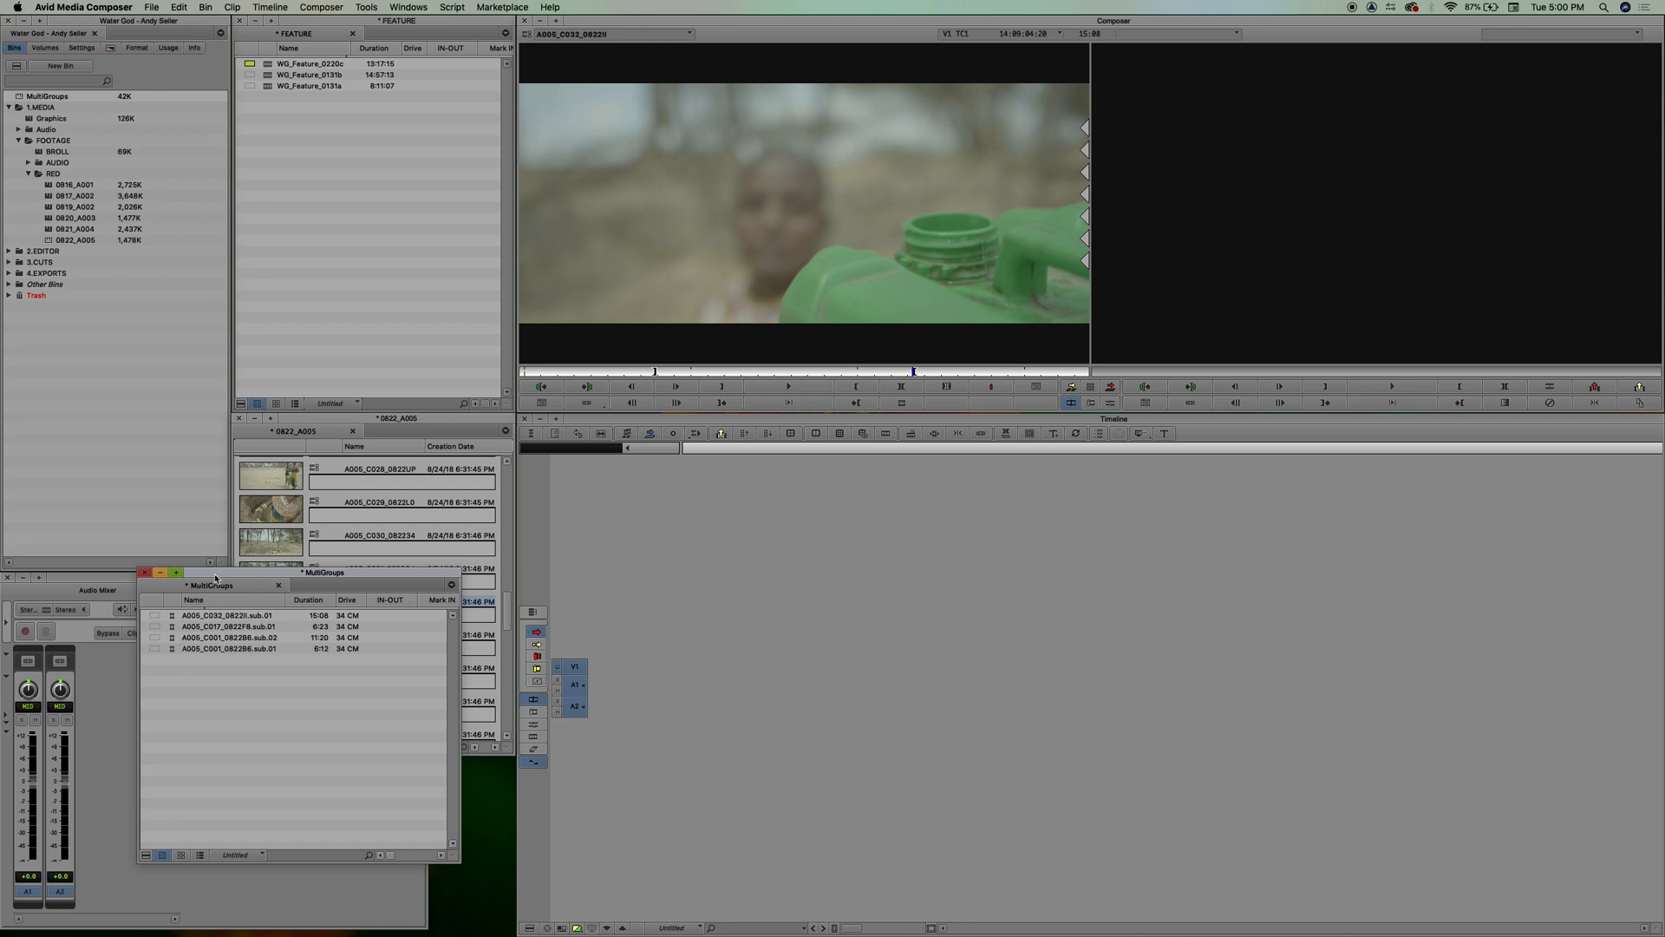
drag(209, 586, 271, 554)
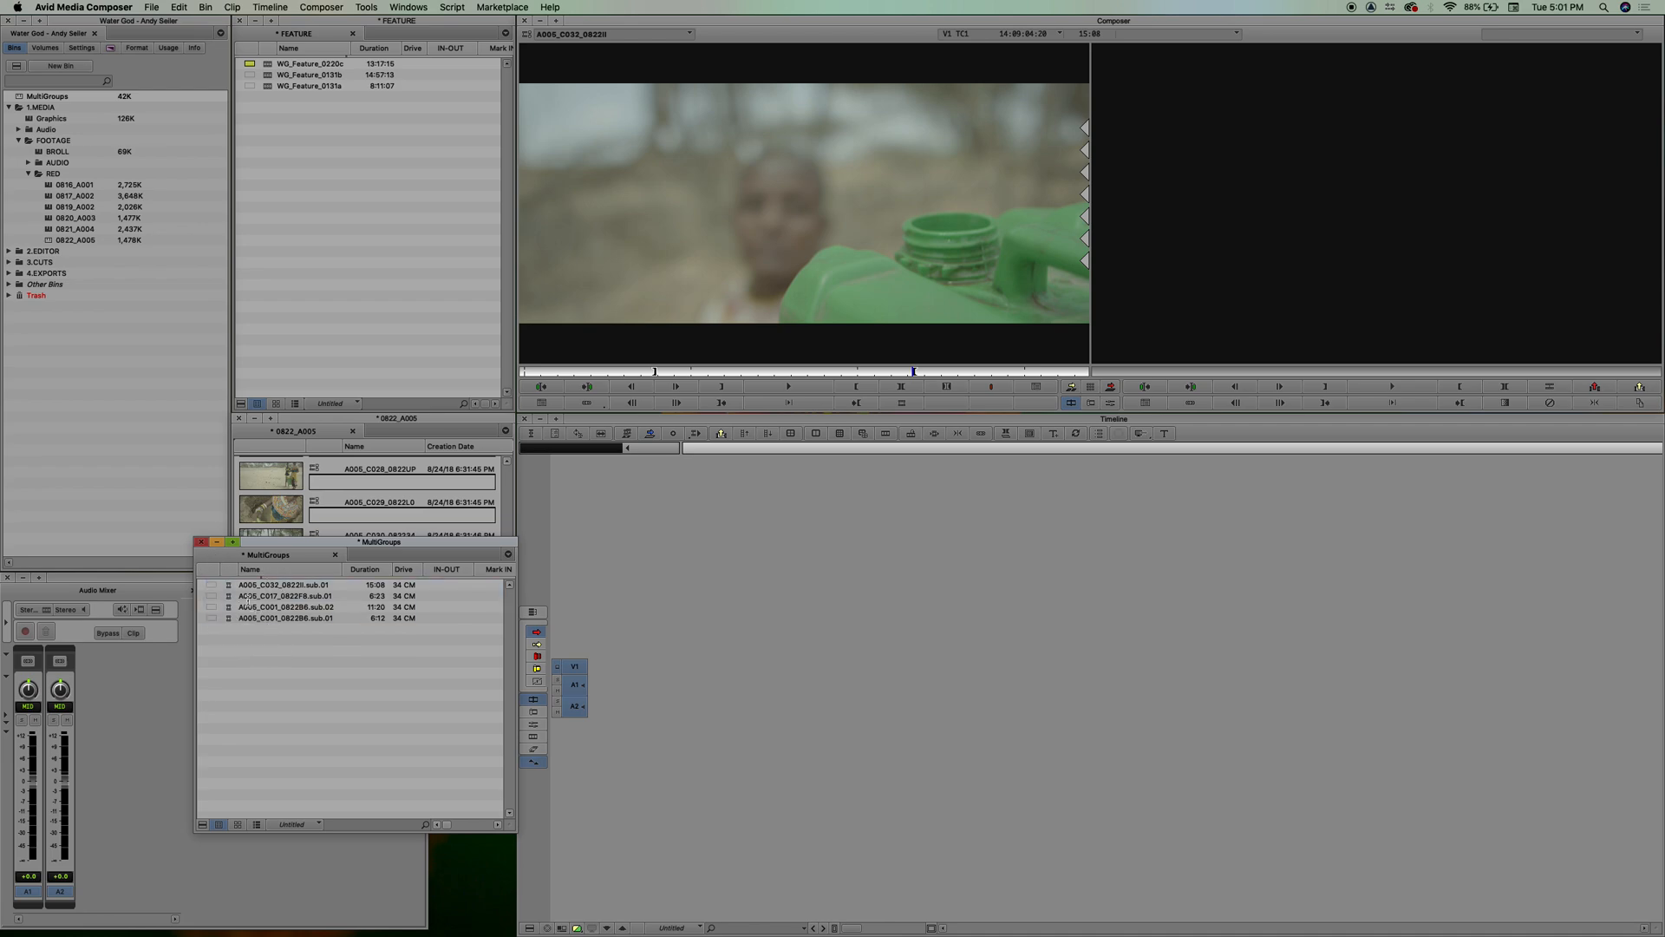
click(283, 583)
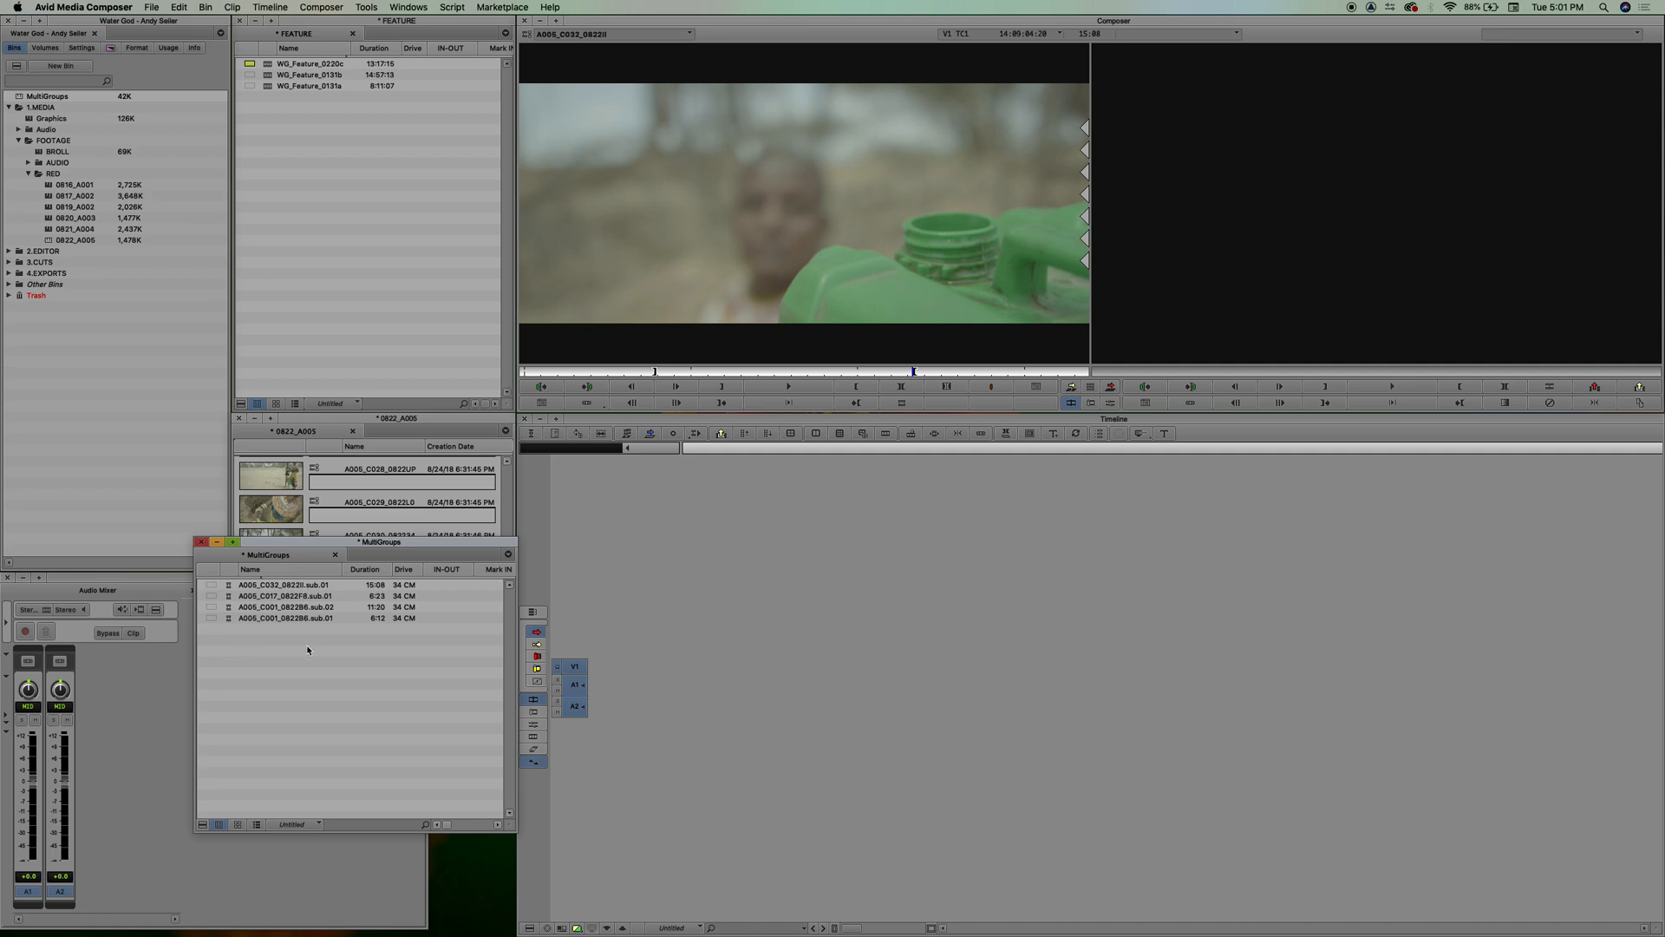
click(228, 585)
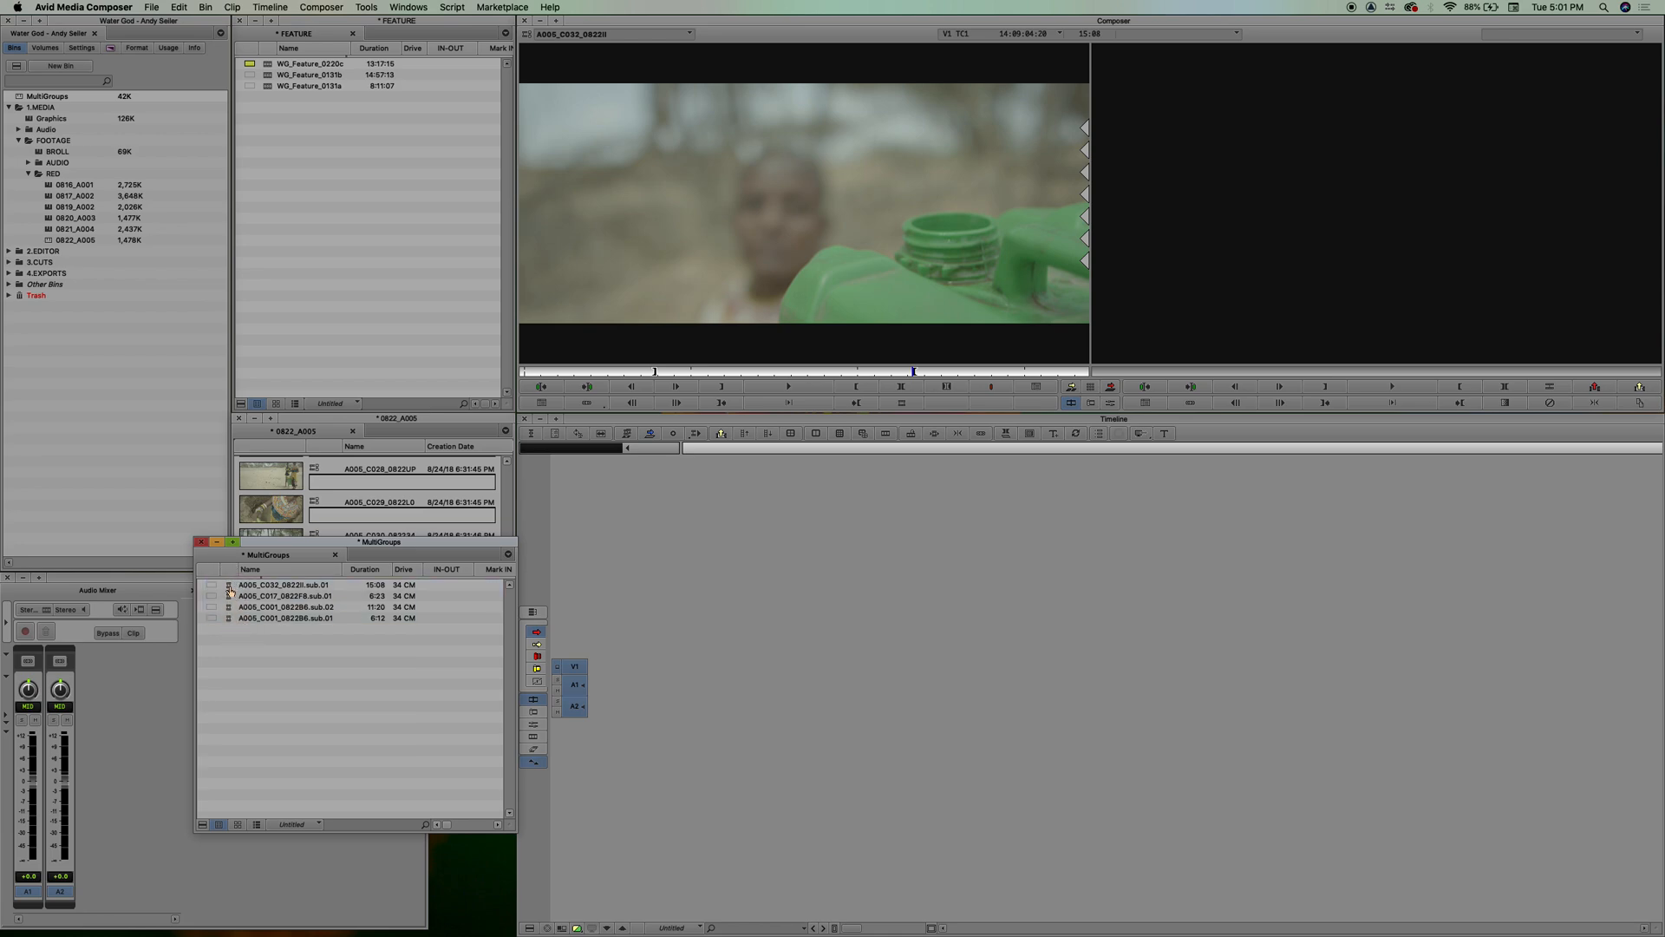
Create a multigroup from the four subclips and name it 'My First Multigroup'.
right_click(281, 600)
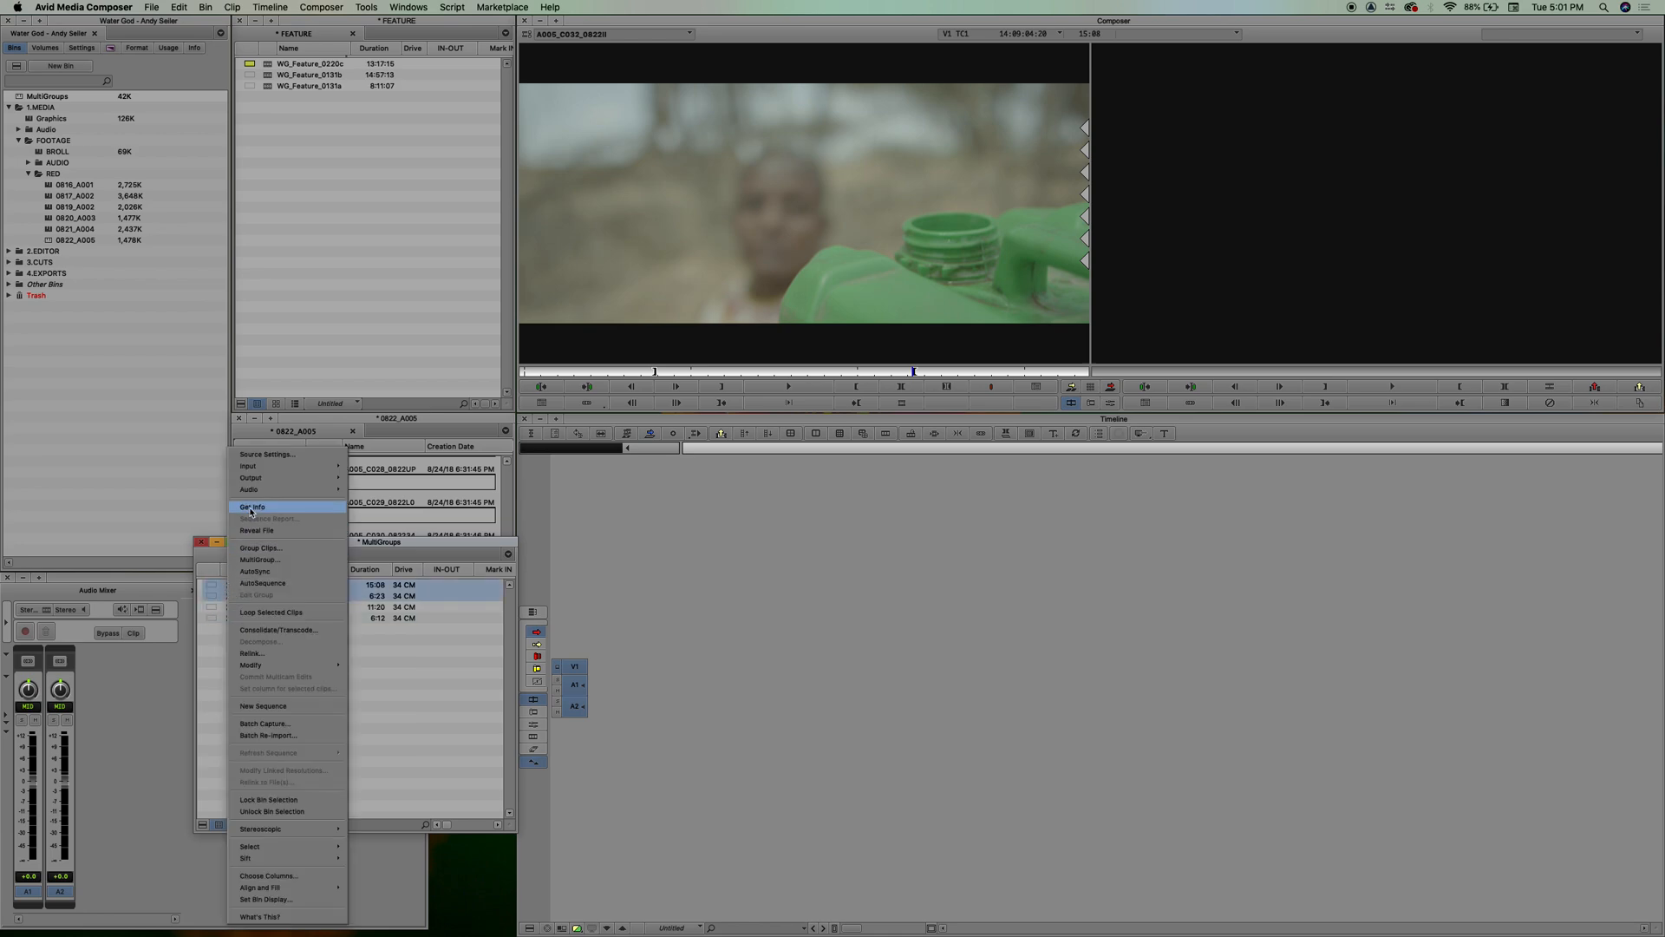
mouse_move(260, 560)
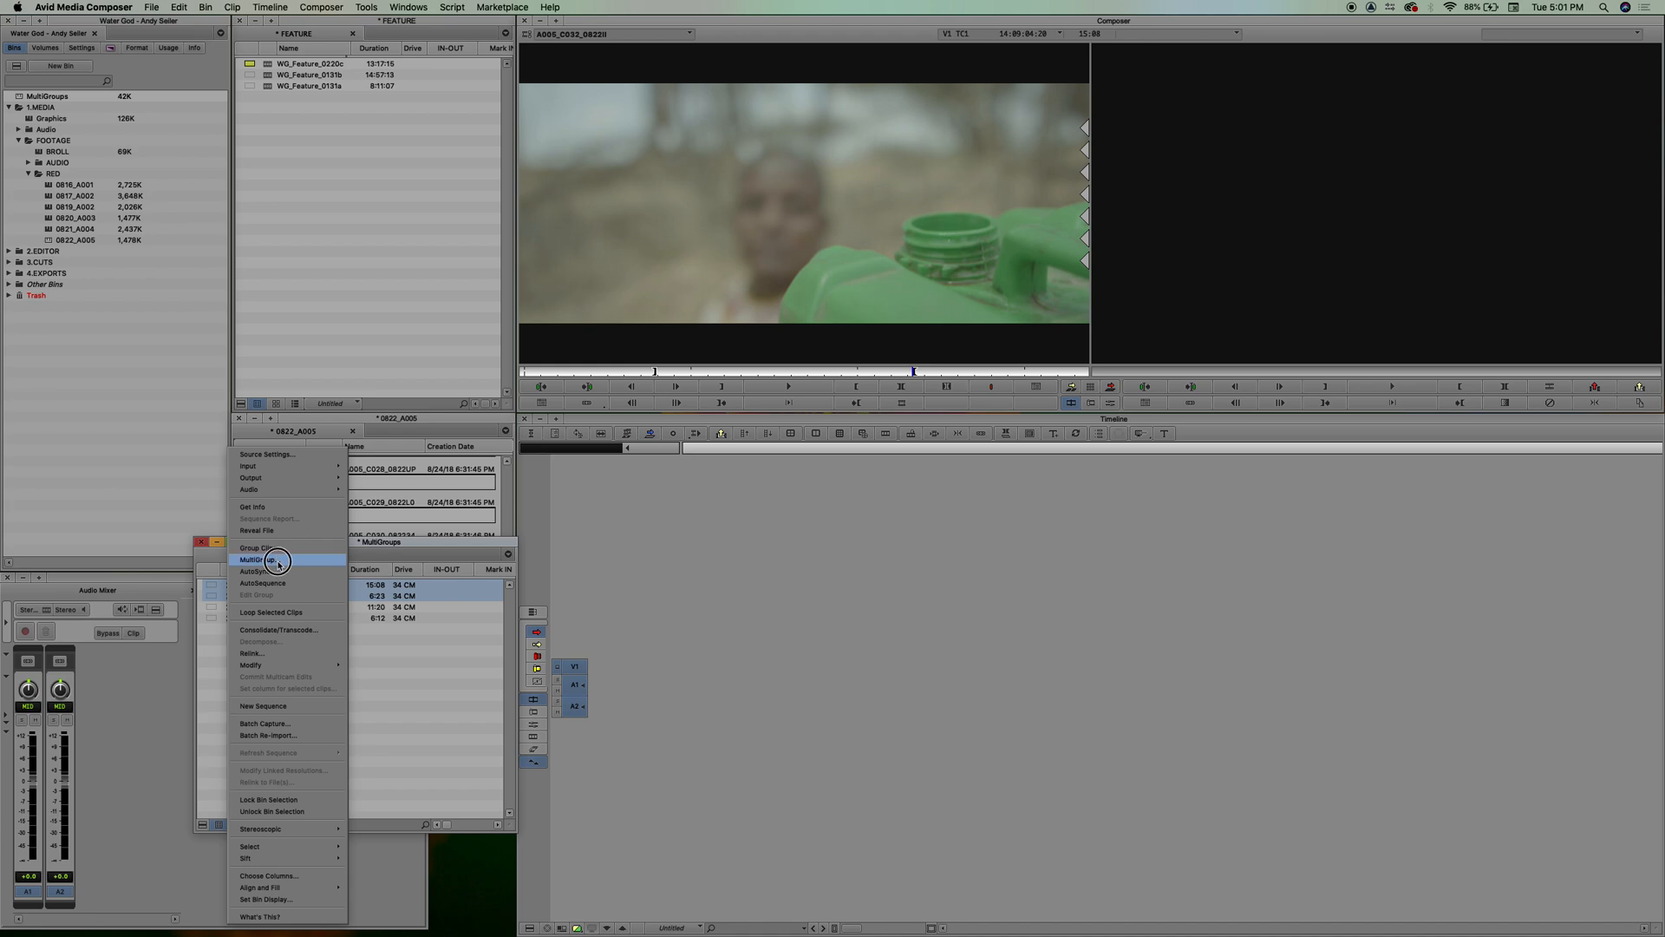
click(263, 559)
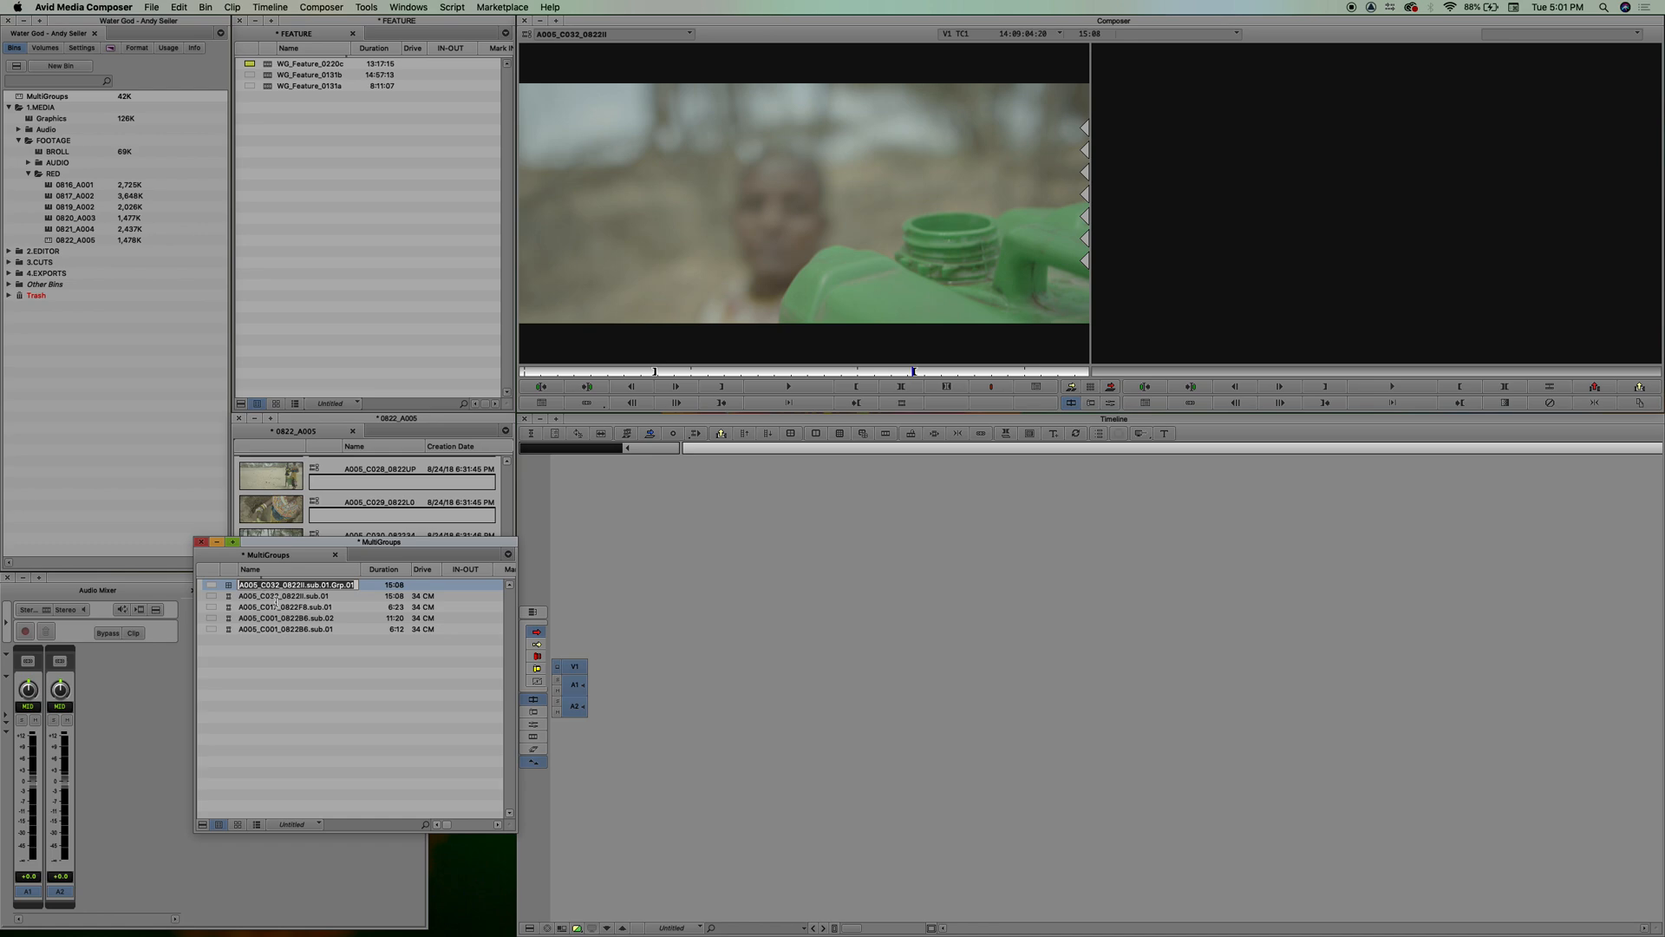
text(My First Multigroup)
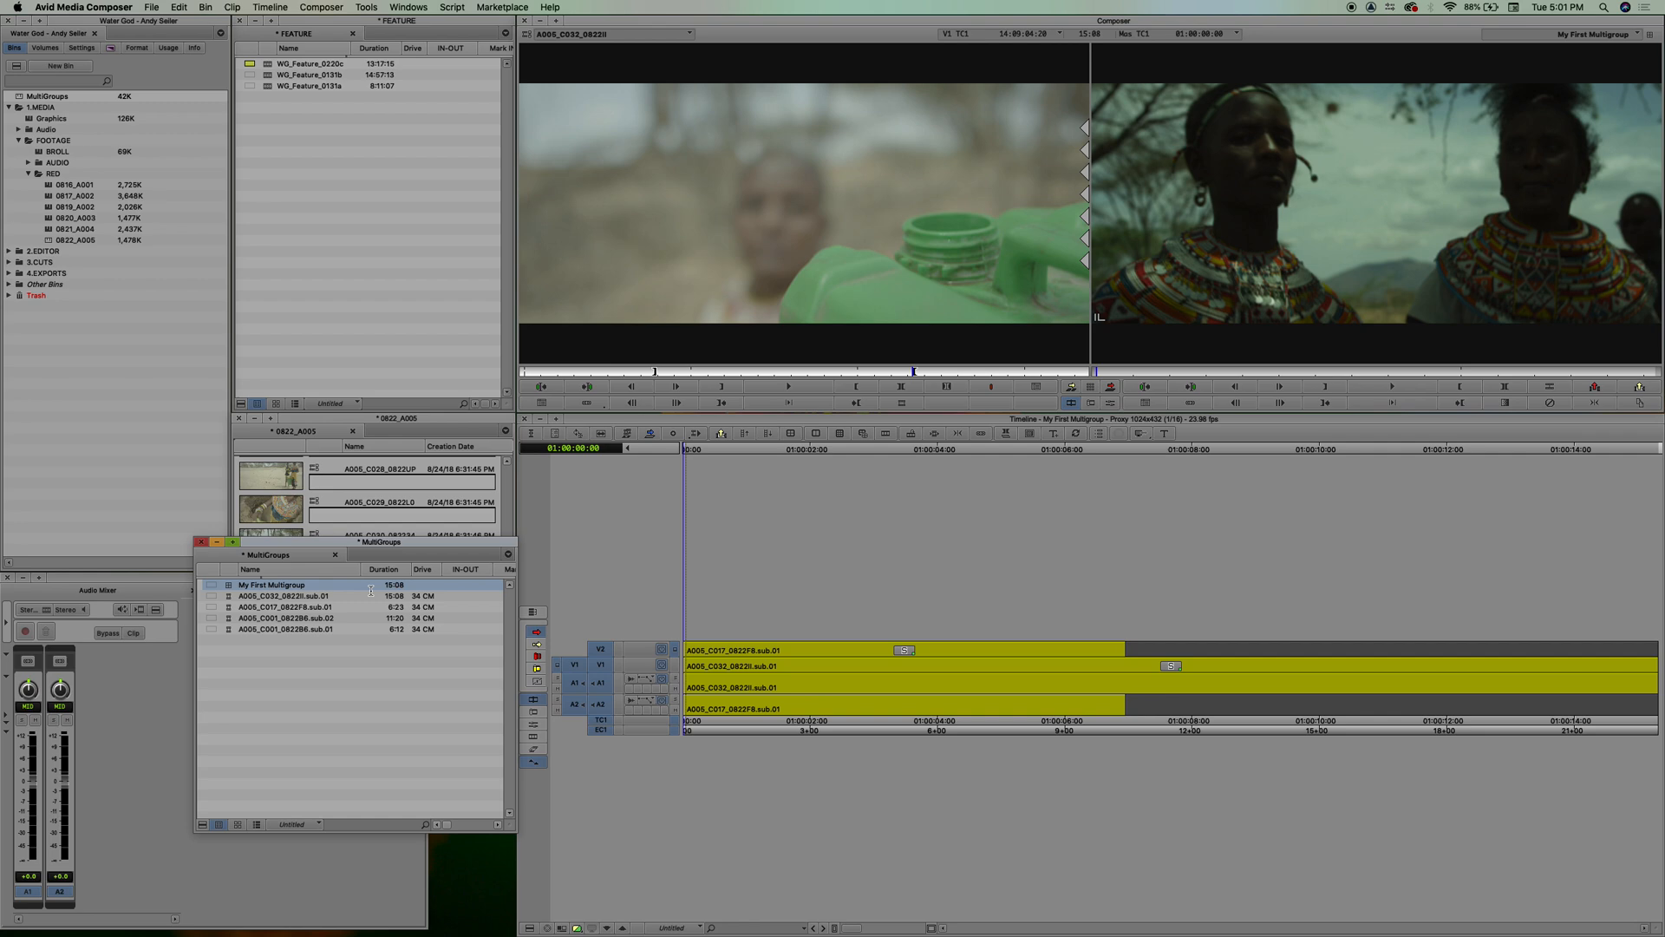
mouse_move(1139, 506)
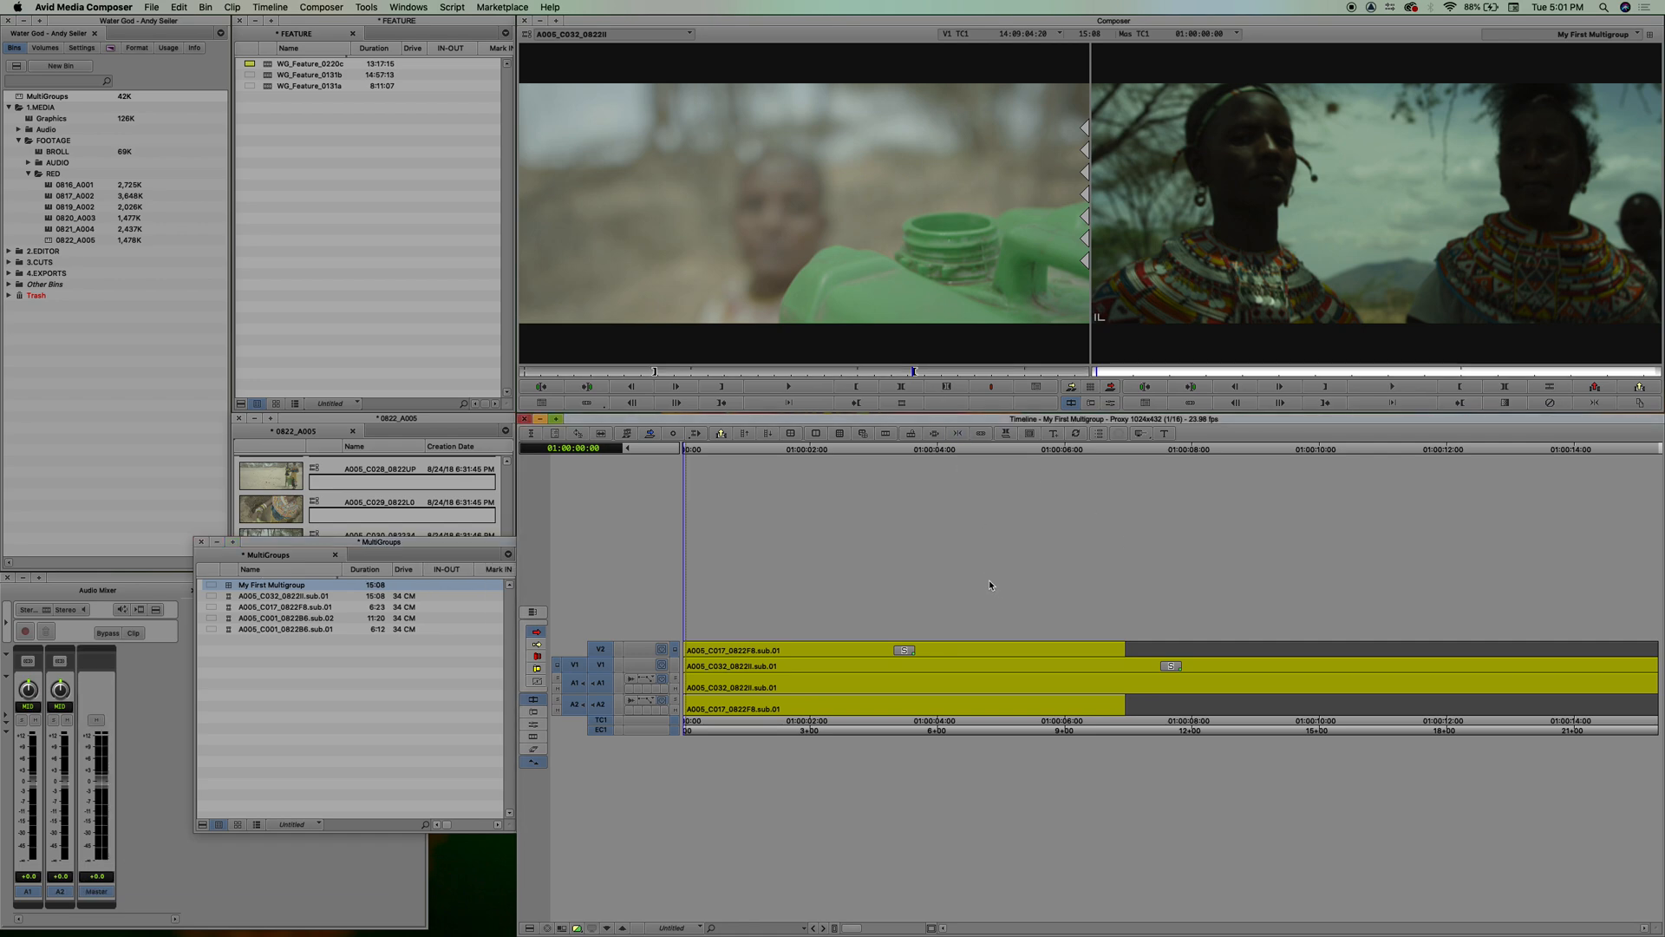
Load My First Multigroup into the Timeline with twelve video and twelve audio tracks.
click(270, 7)
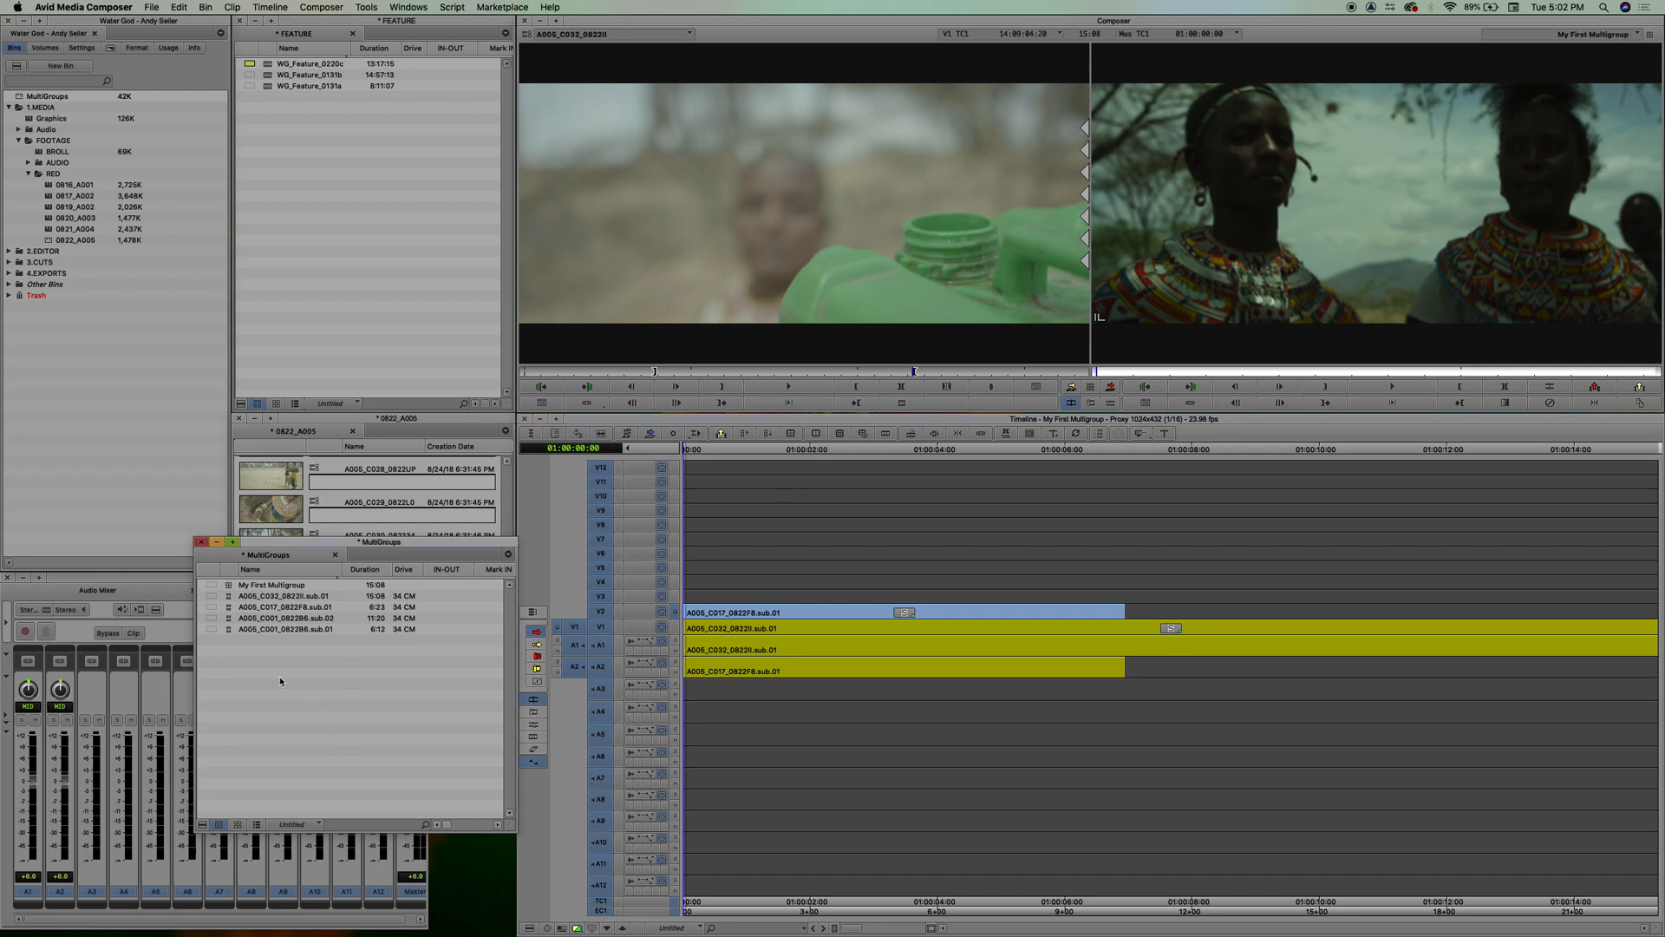
mouse_move(904, 586)
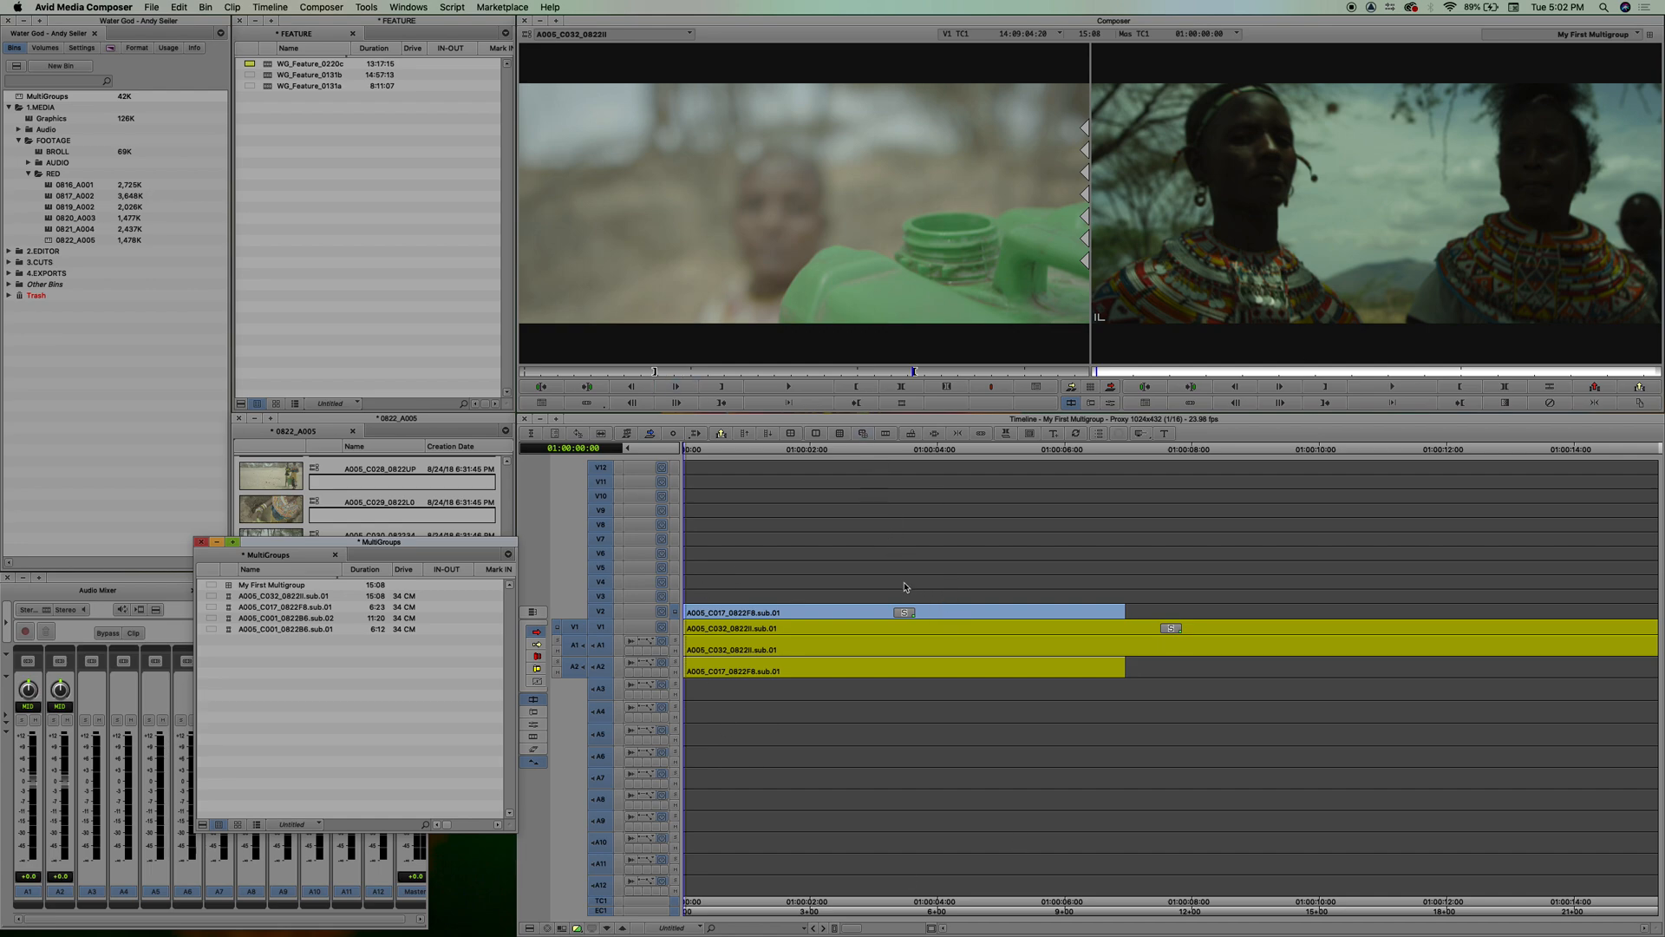
mouse_move(688, 610)
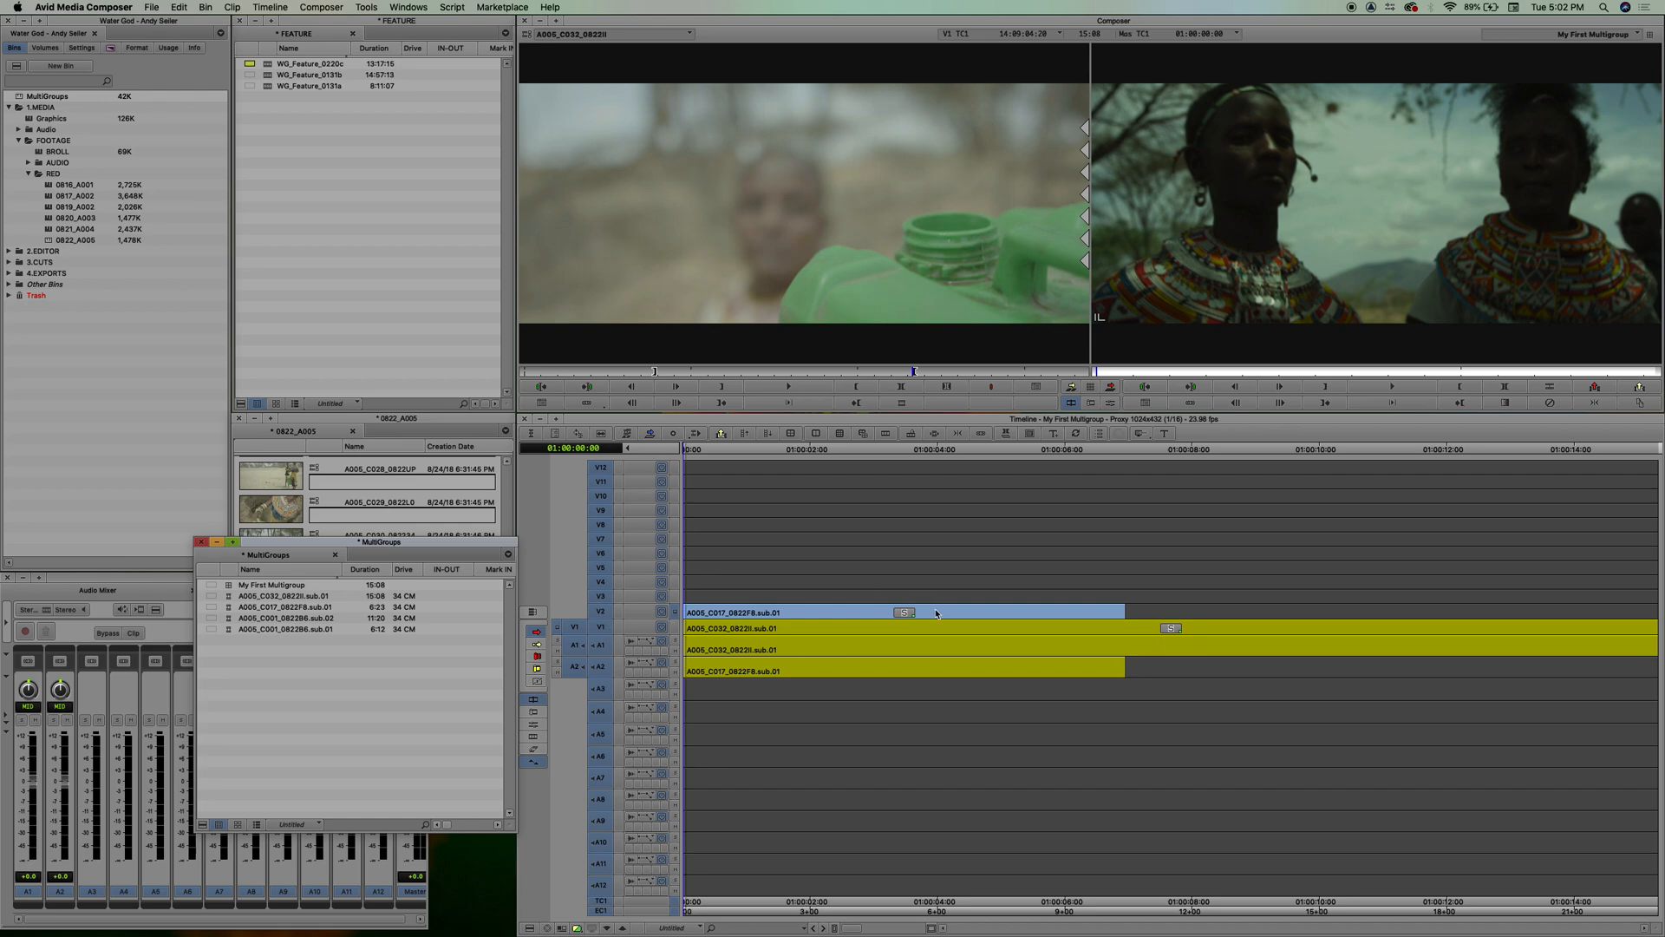
mouse_move(1037, 468)
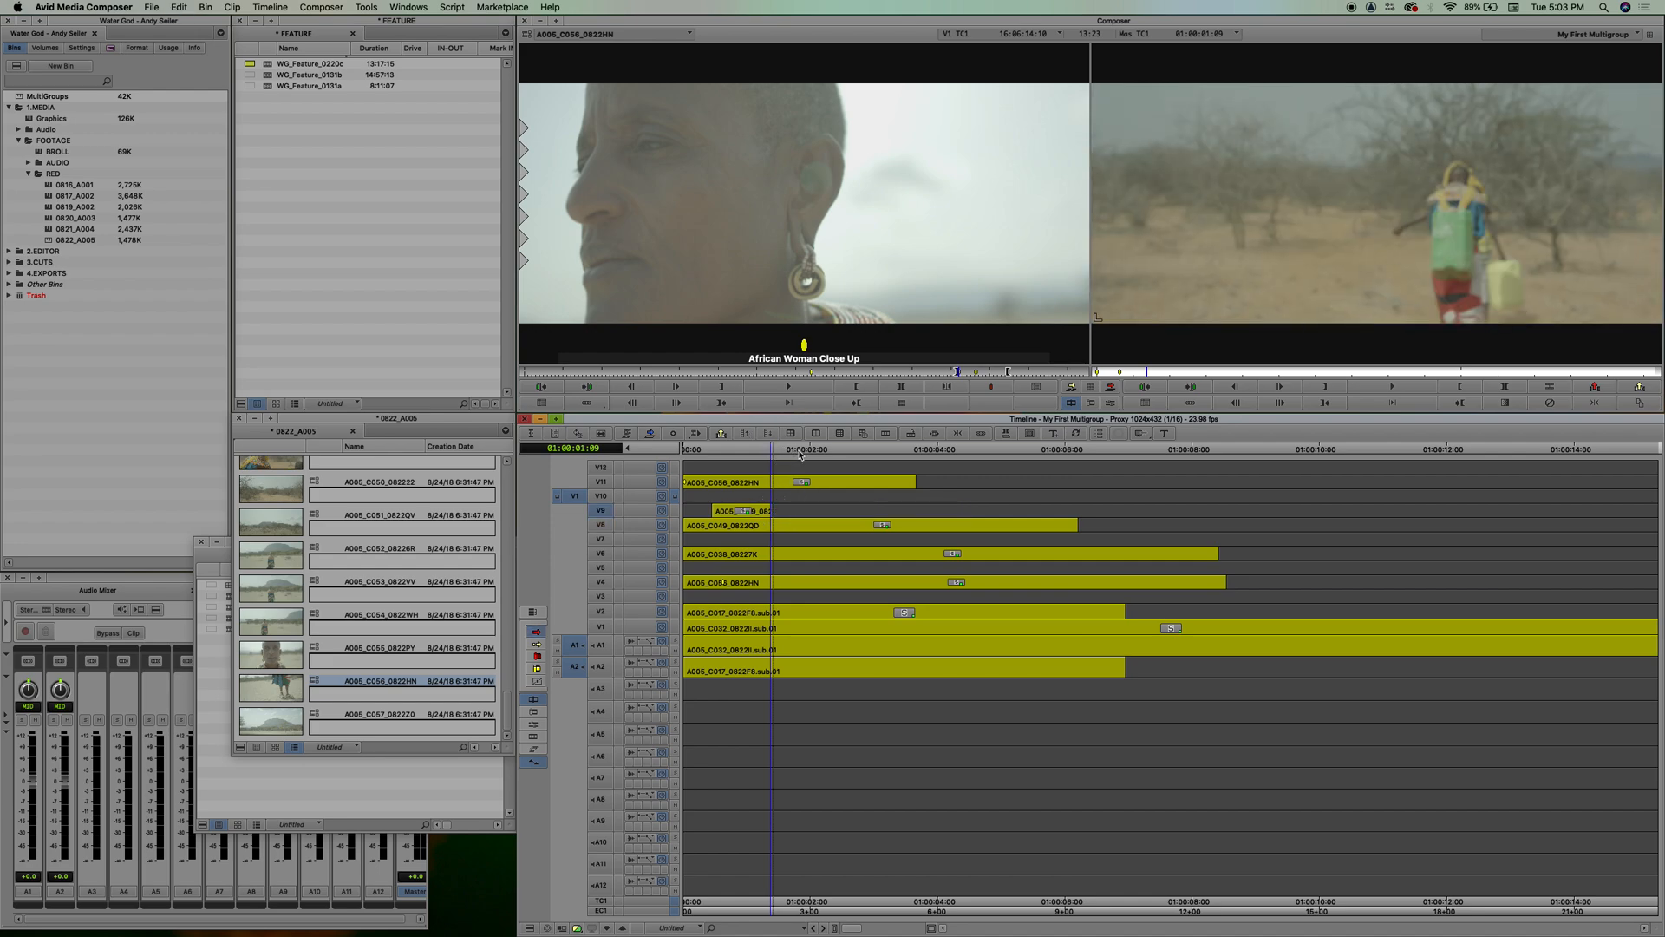
Edit A005 clips C056, C049, C036 and C053 onto multigroup tracks V4–V11.
click(855, 552)
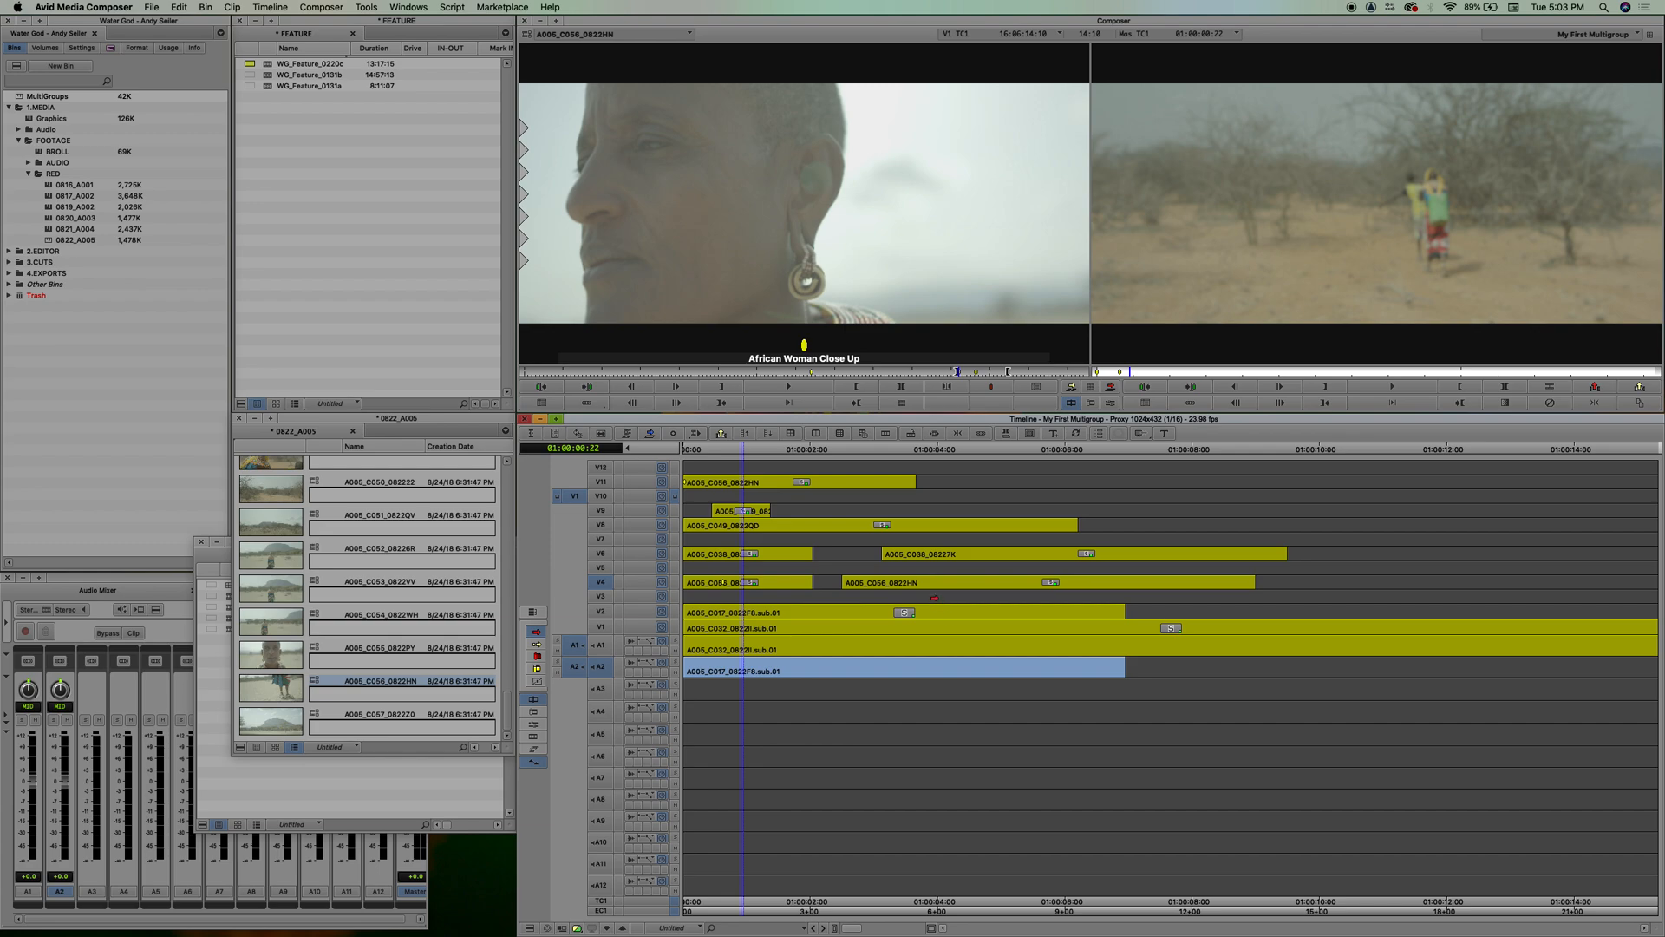
Unload the edited multigroup and save it as a new group in a chosen bin.
click(1608, 34)
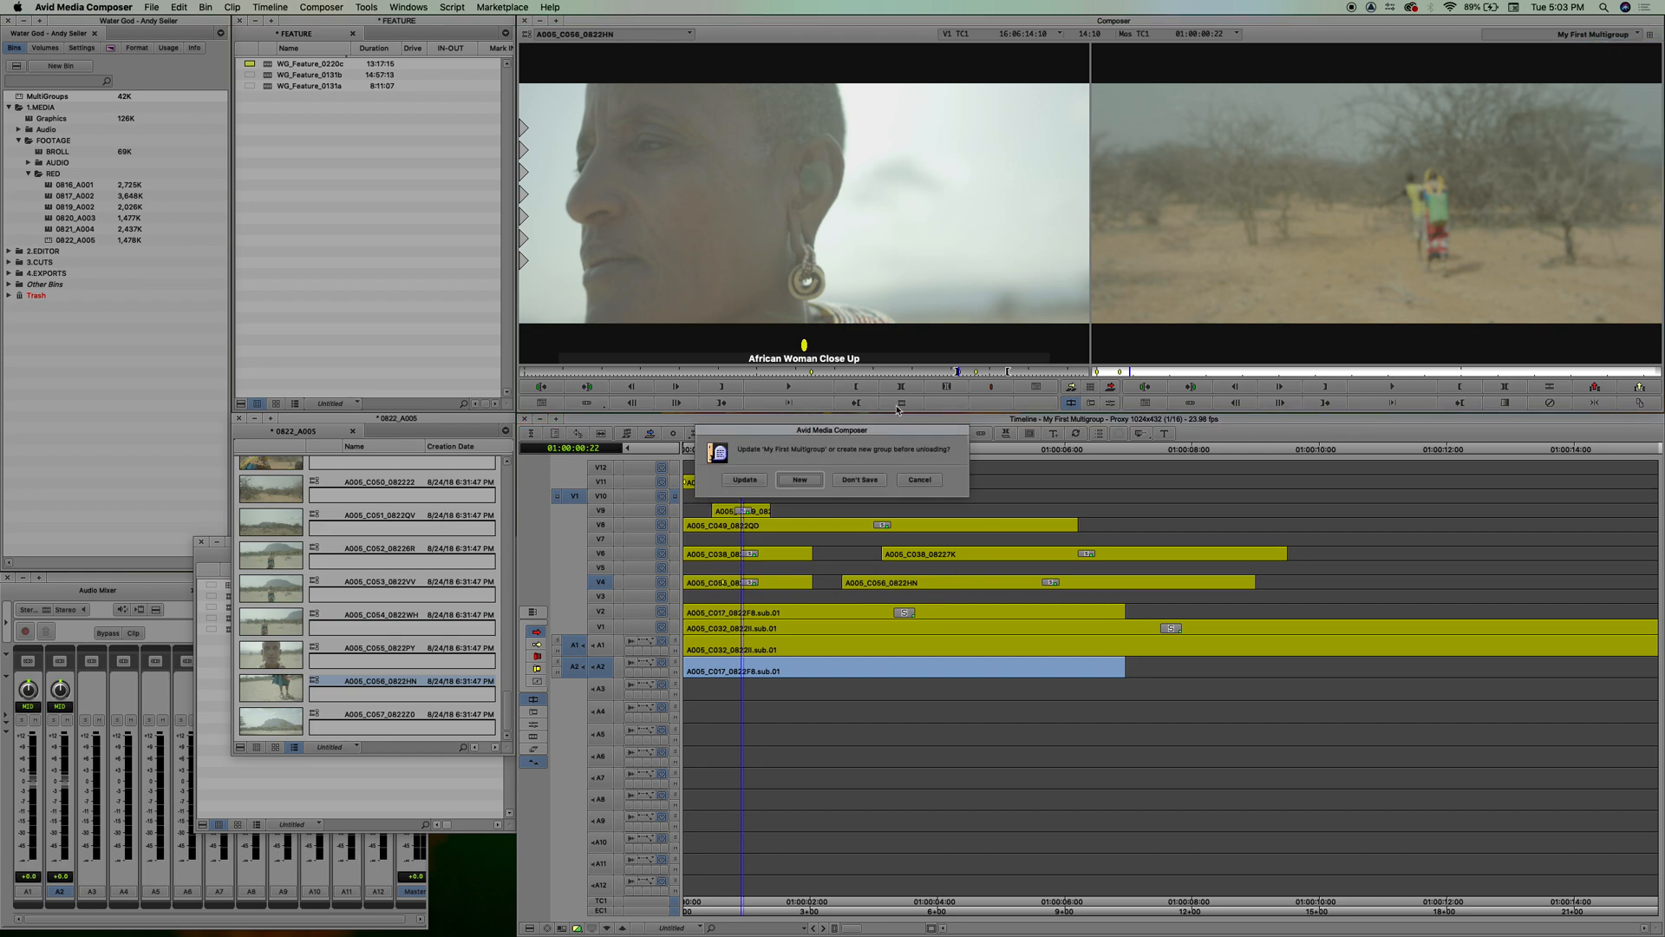
mouse_move(902, 459)
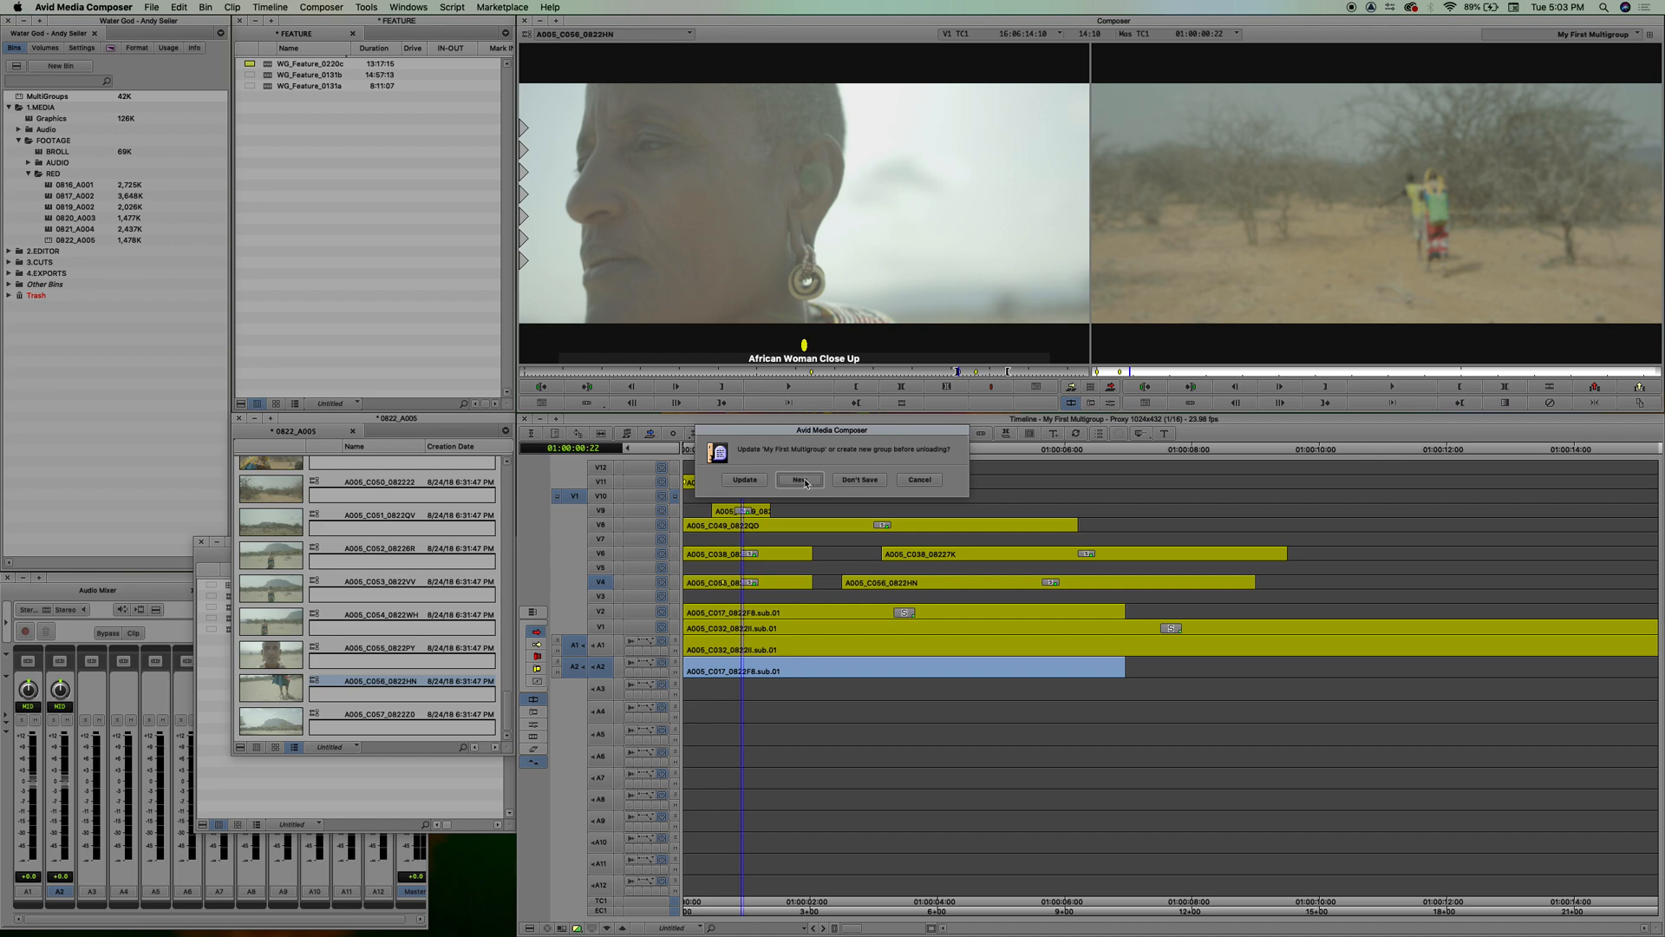
click(800, 479)
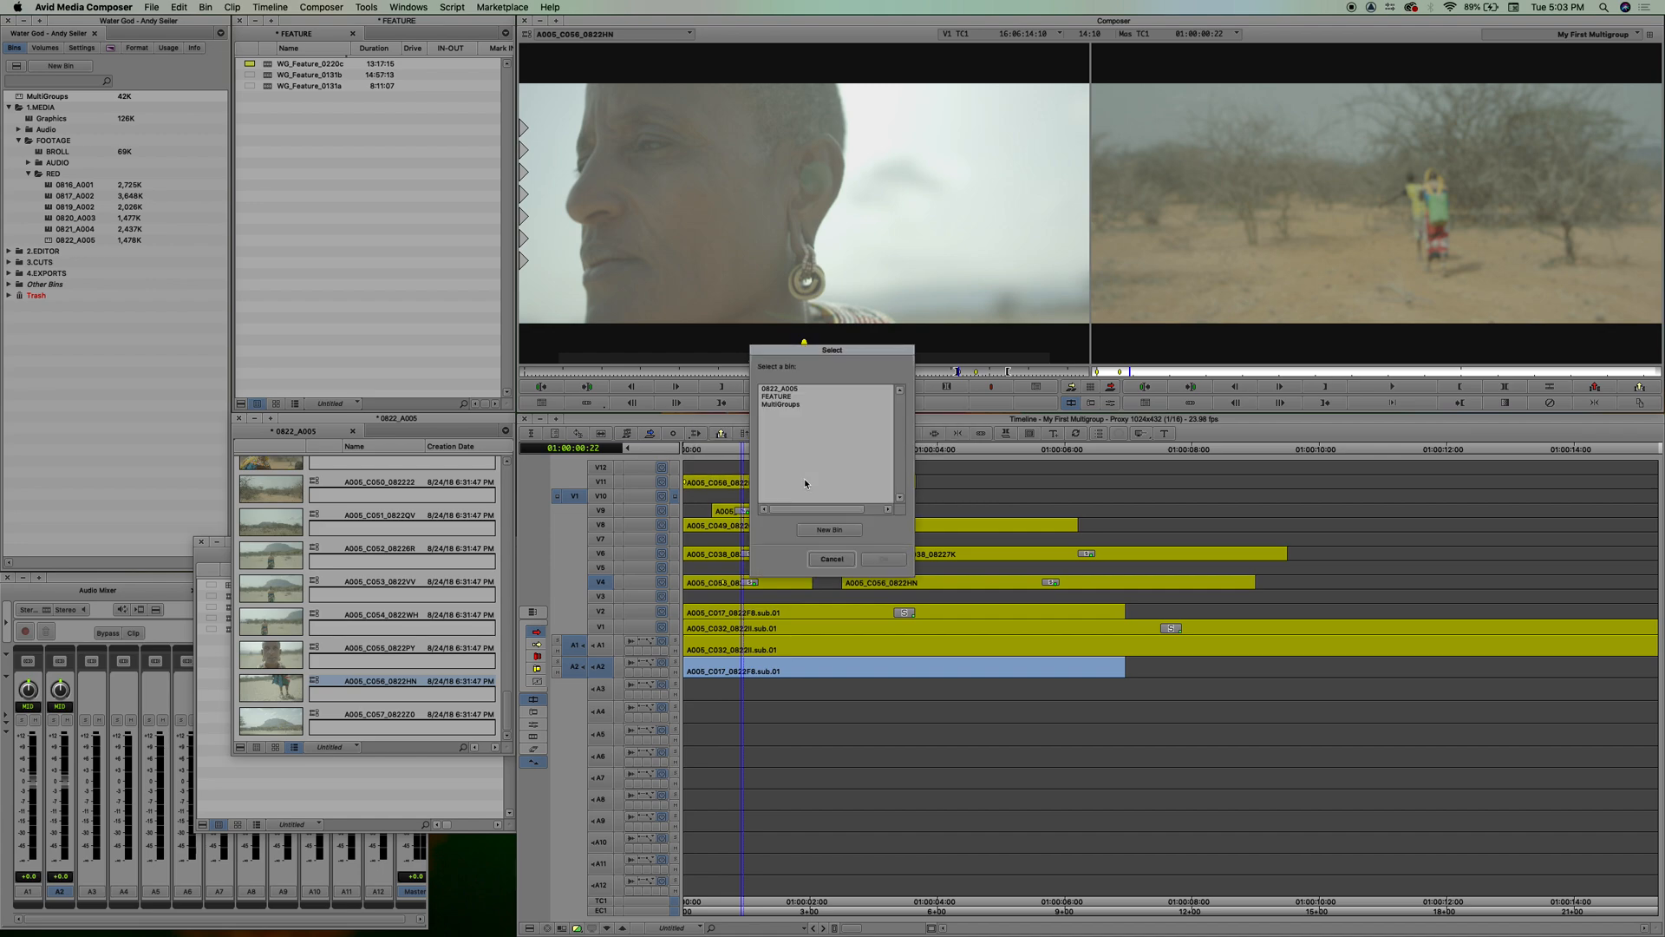
click(776, 396)
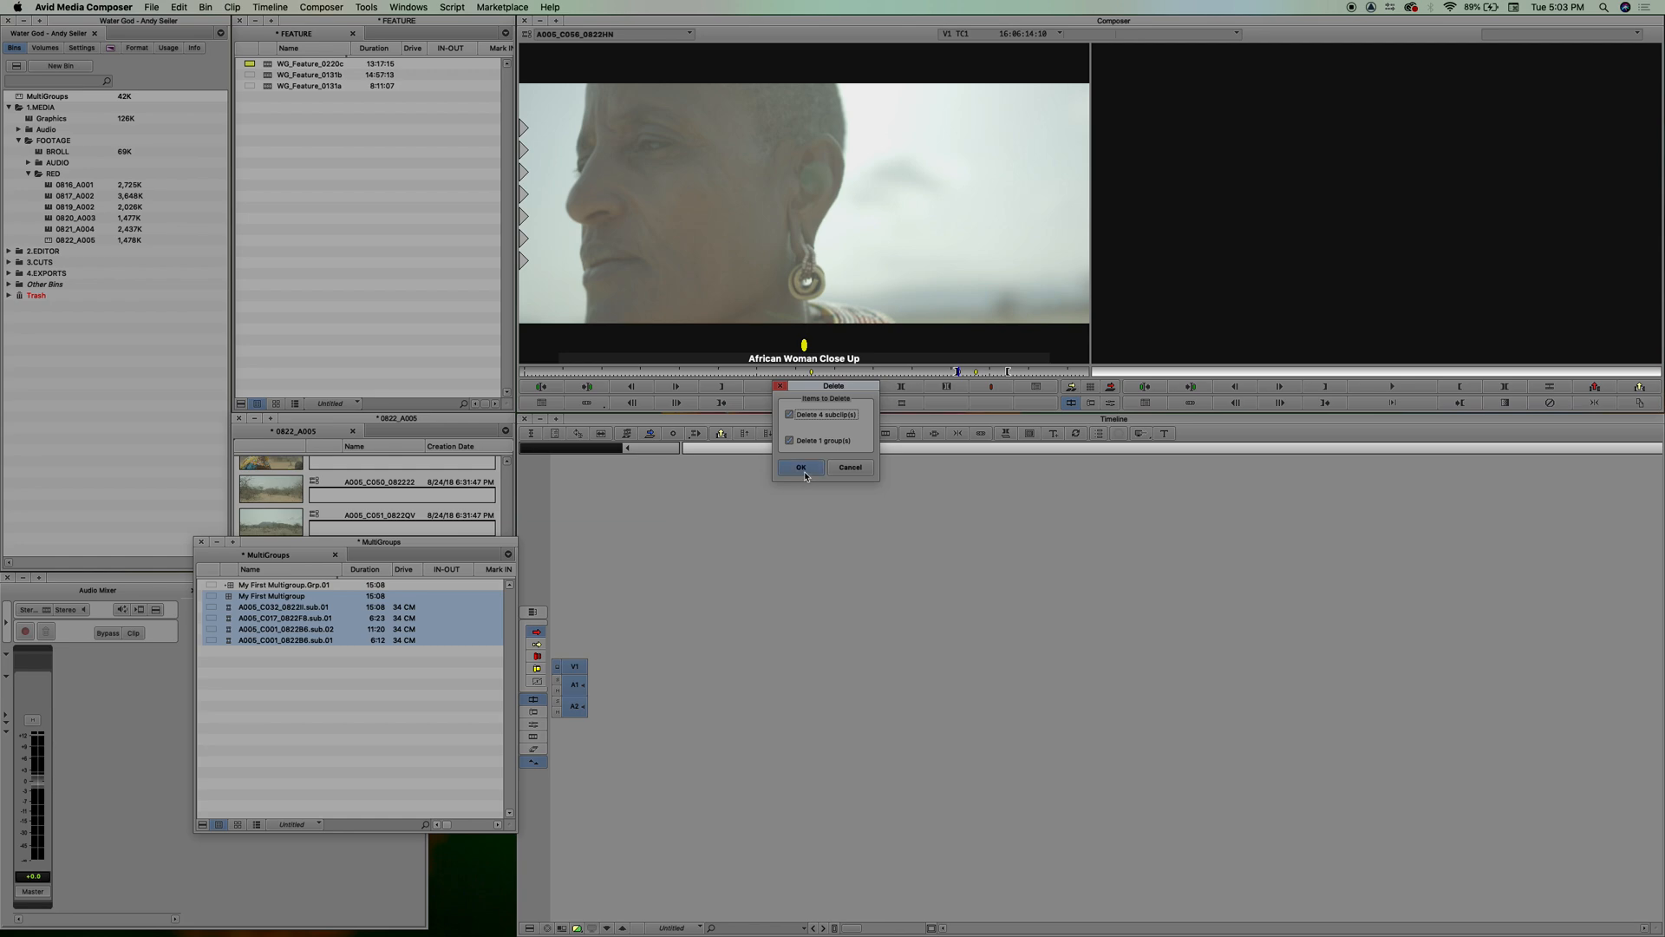
Delete the four subclips and original group, keeping Grp.01 and My Sequence.
click(800, 467)
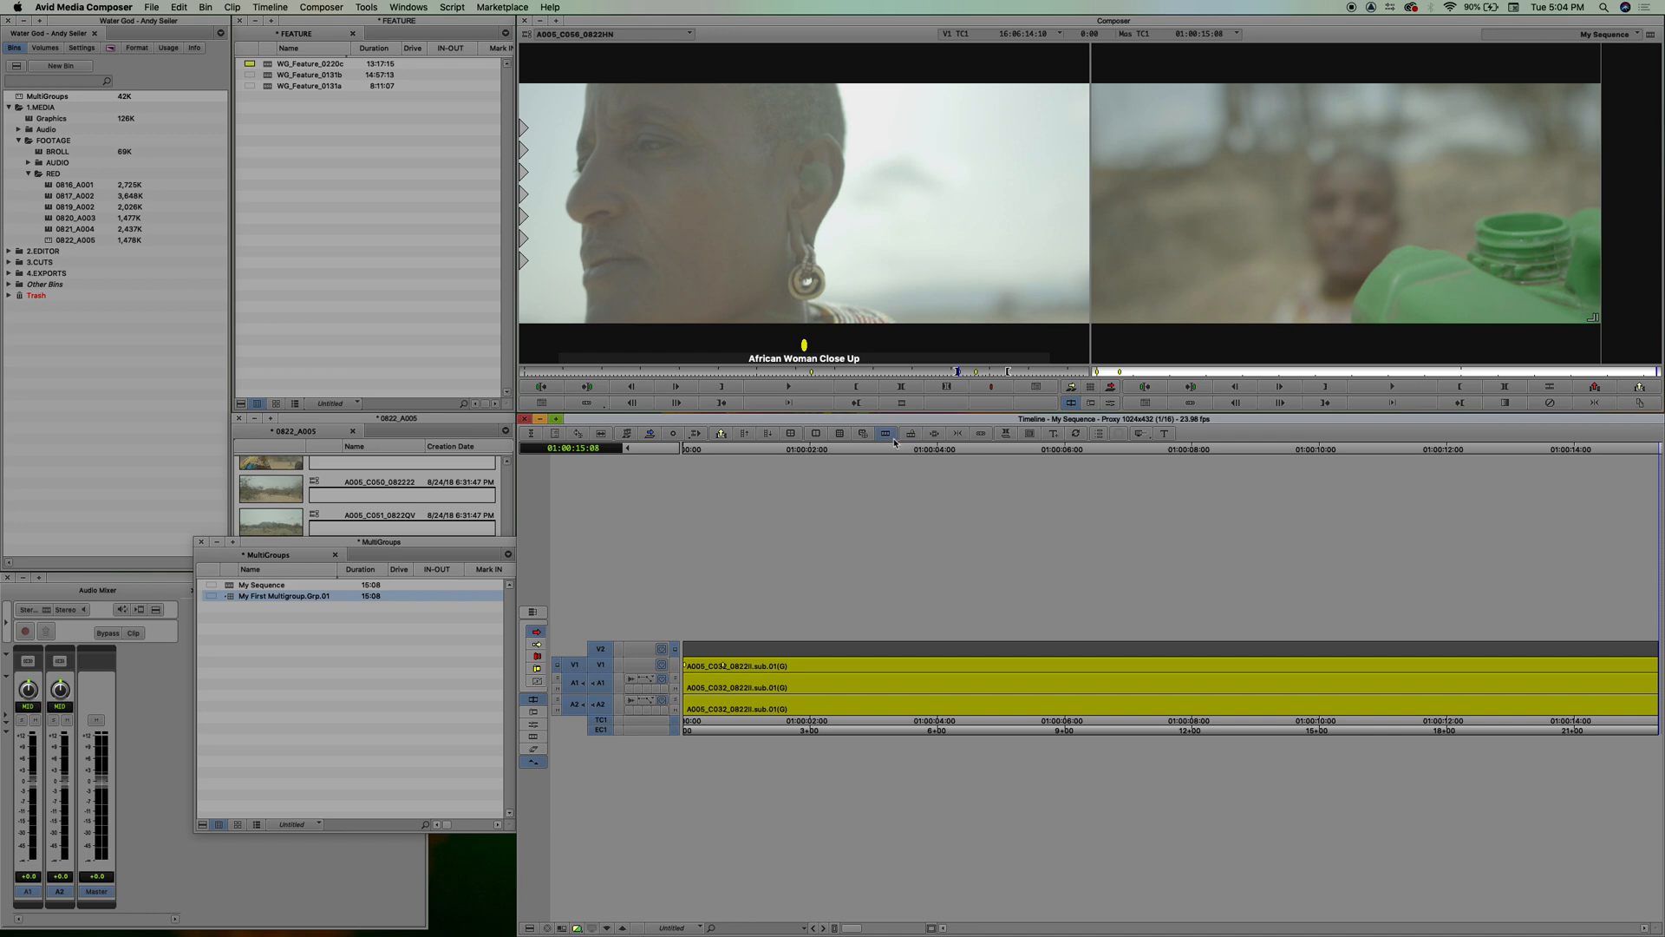
click(772, 458)
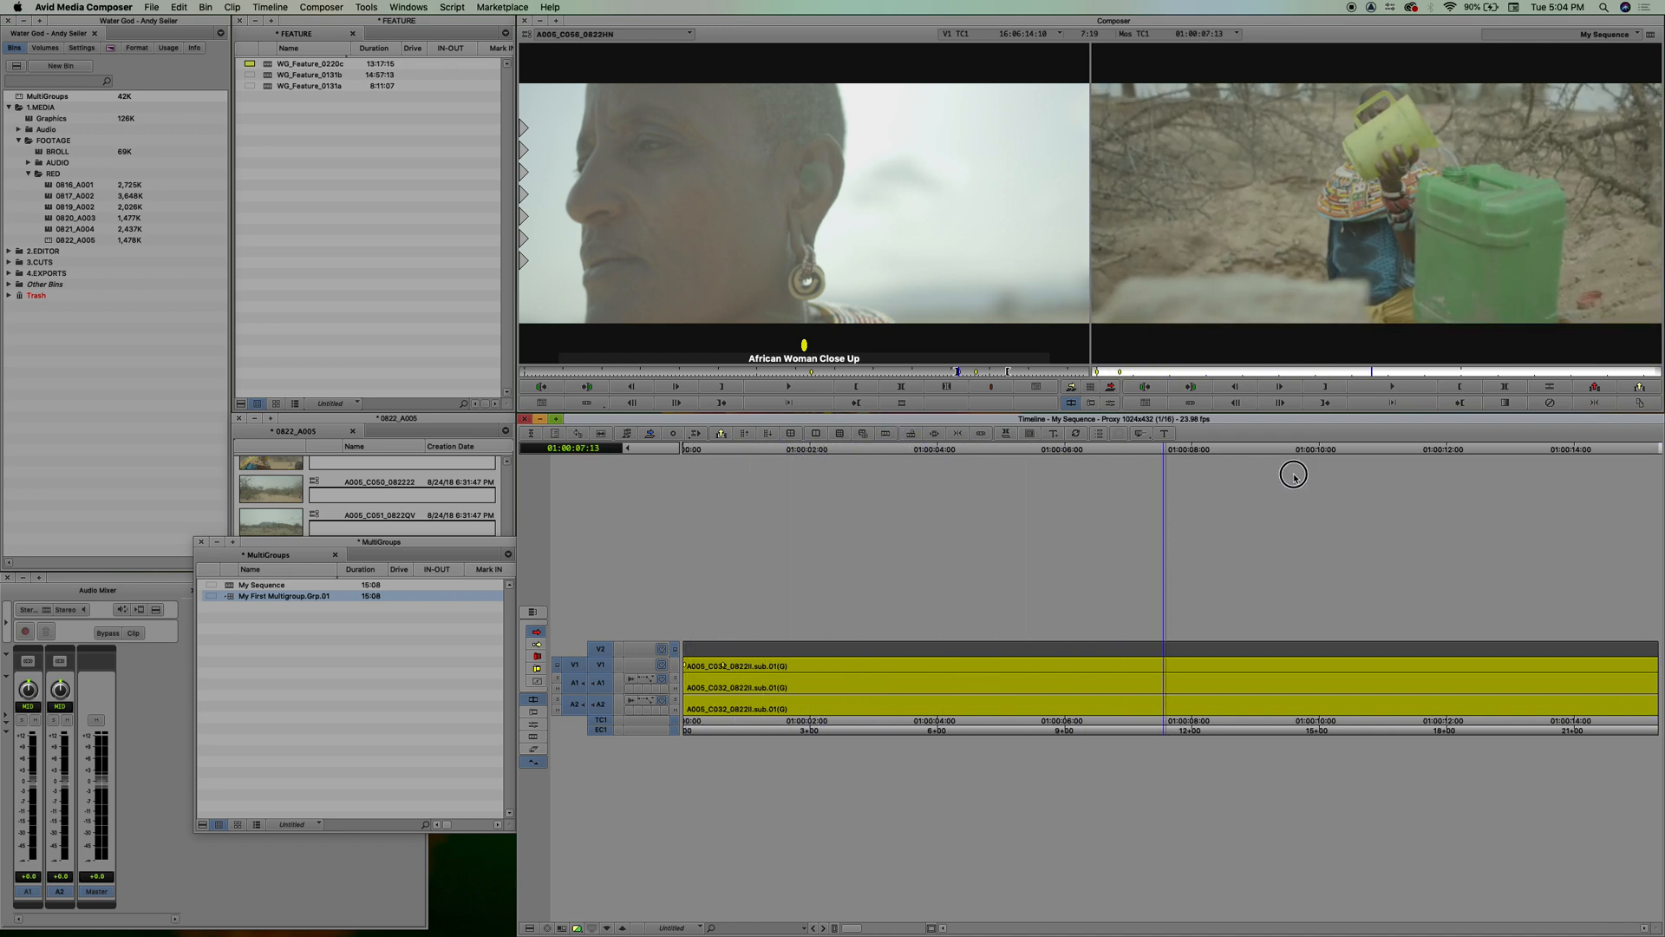
click(749, 517)
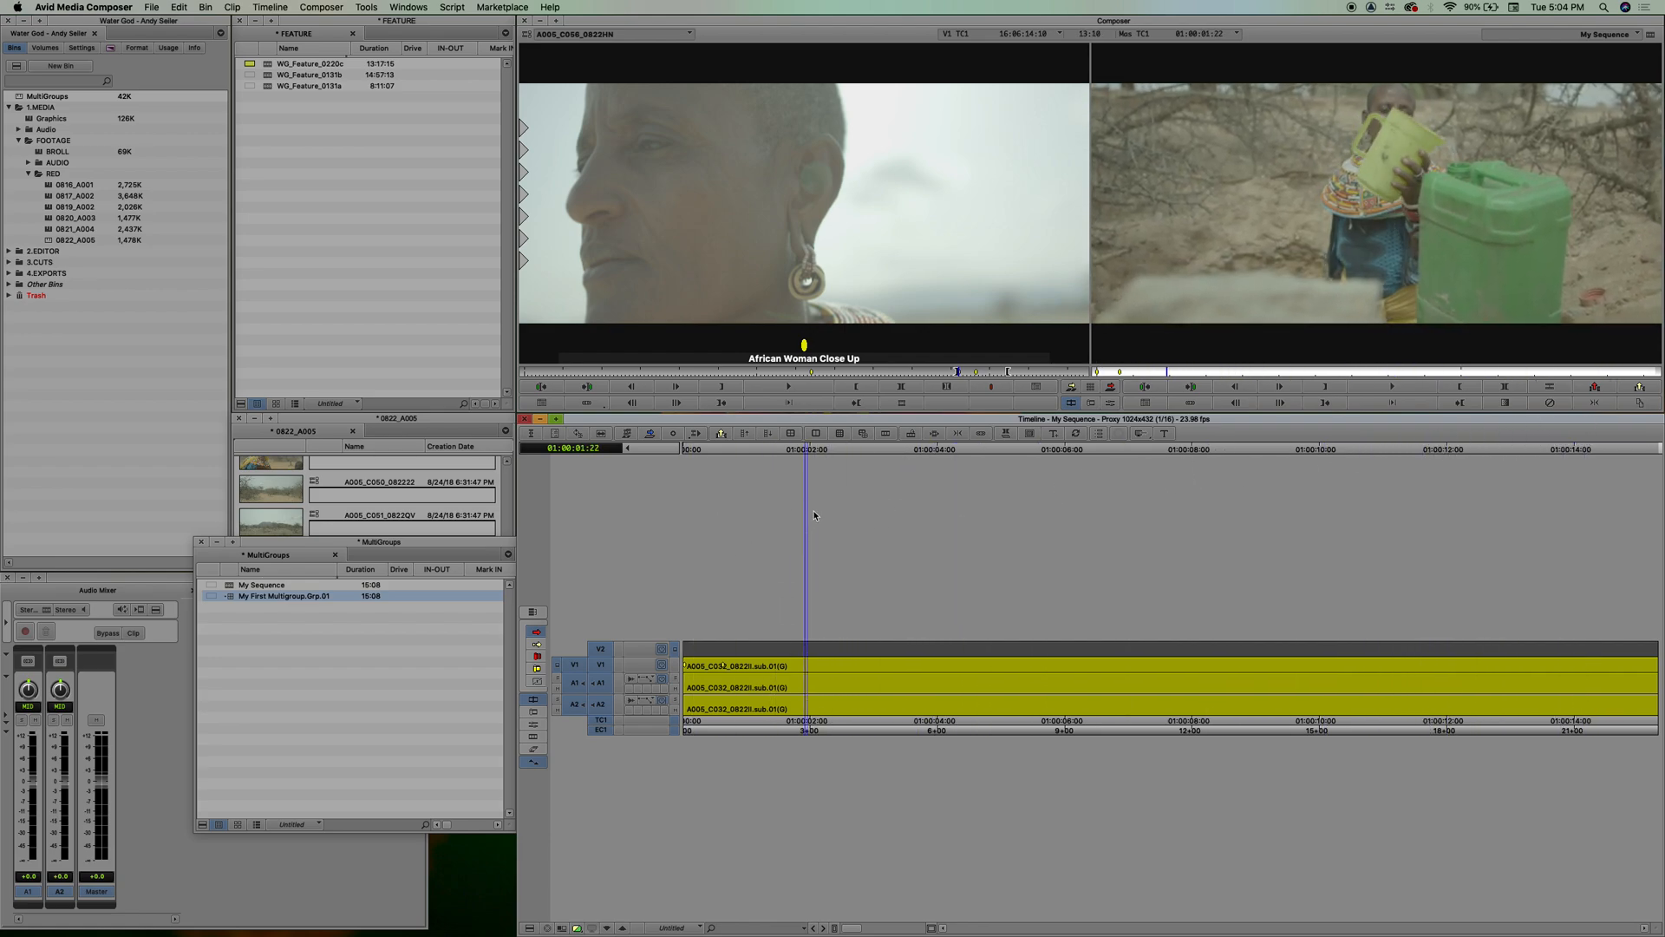
mouse_move(791, 432)
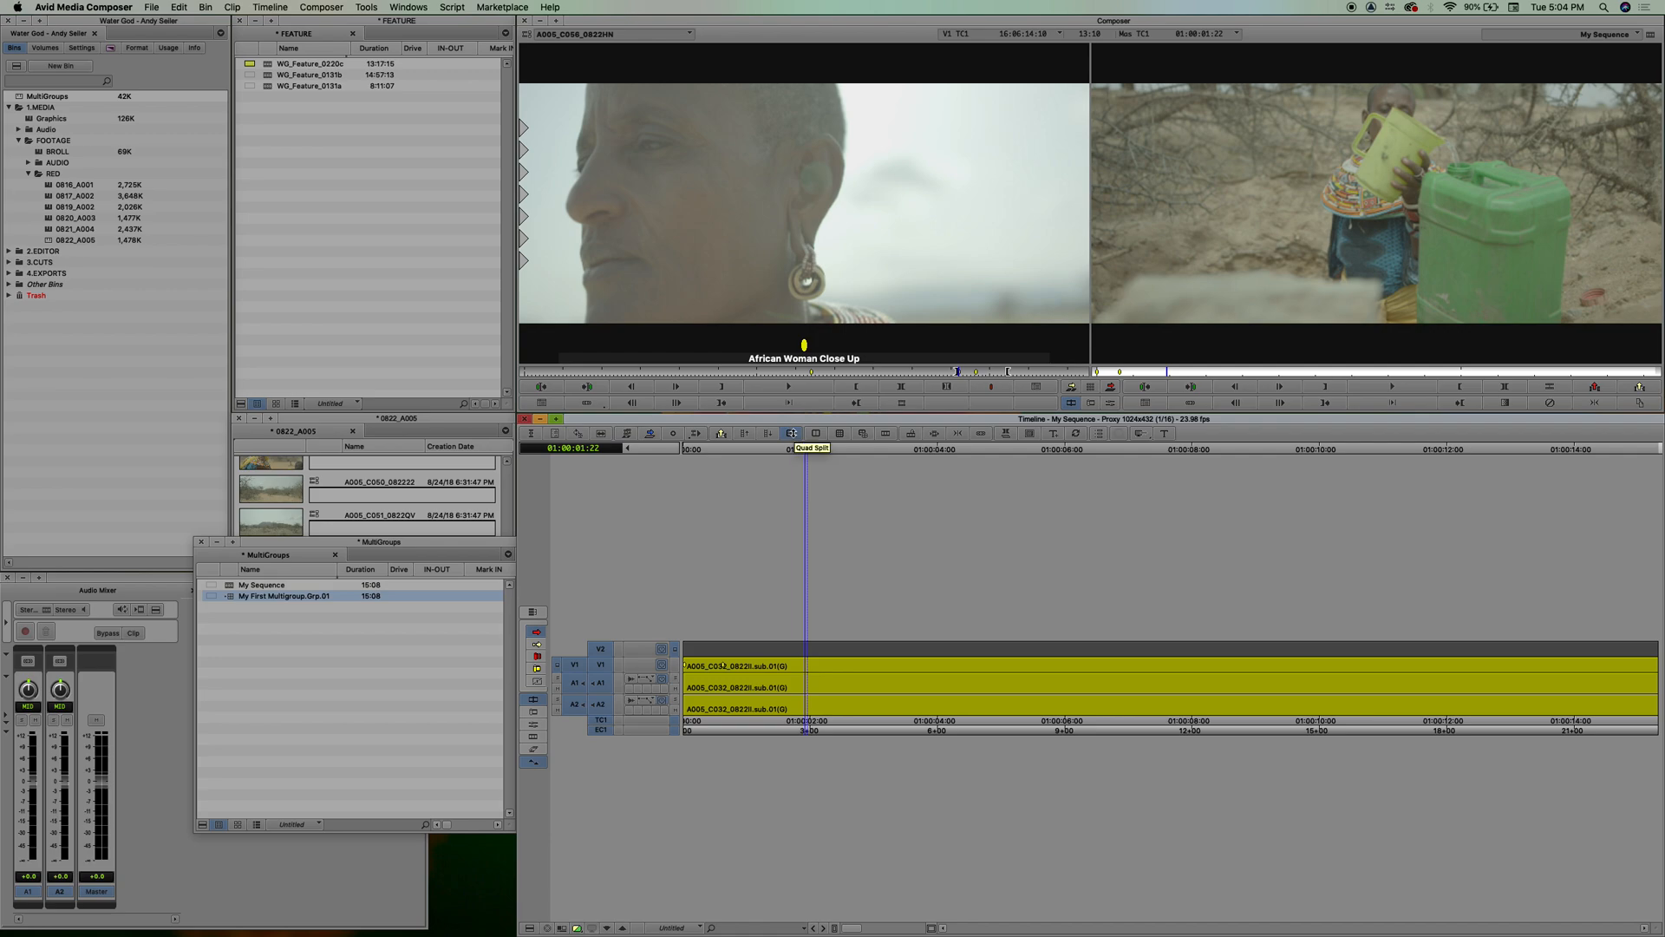
Show the group's angles in Quad Split, swap camera banks, and scrub back slightly.
click(791, 434)
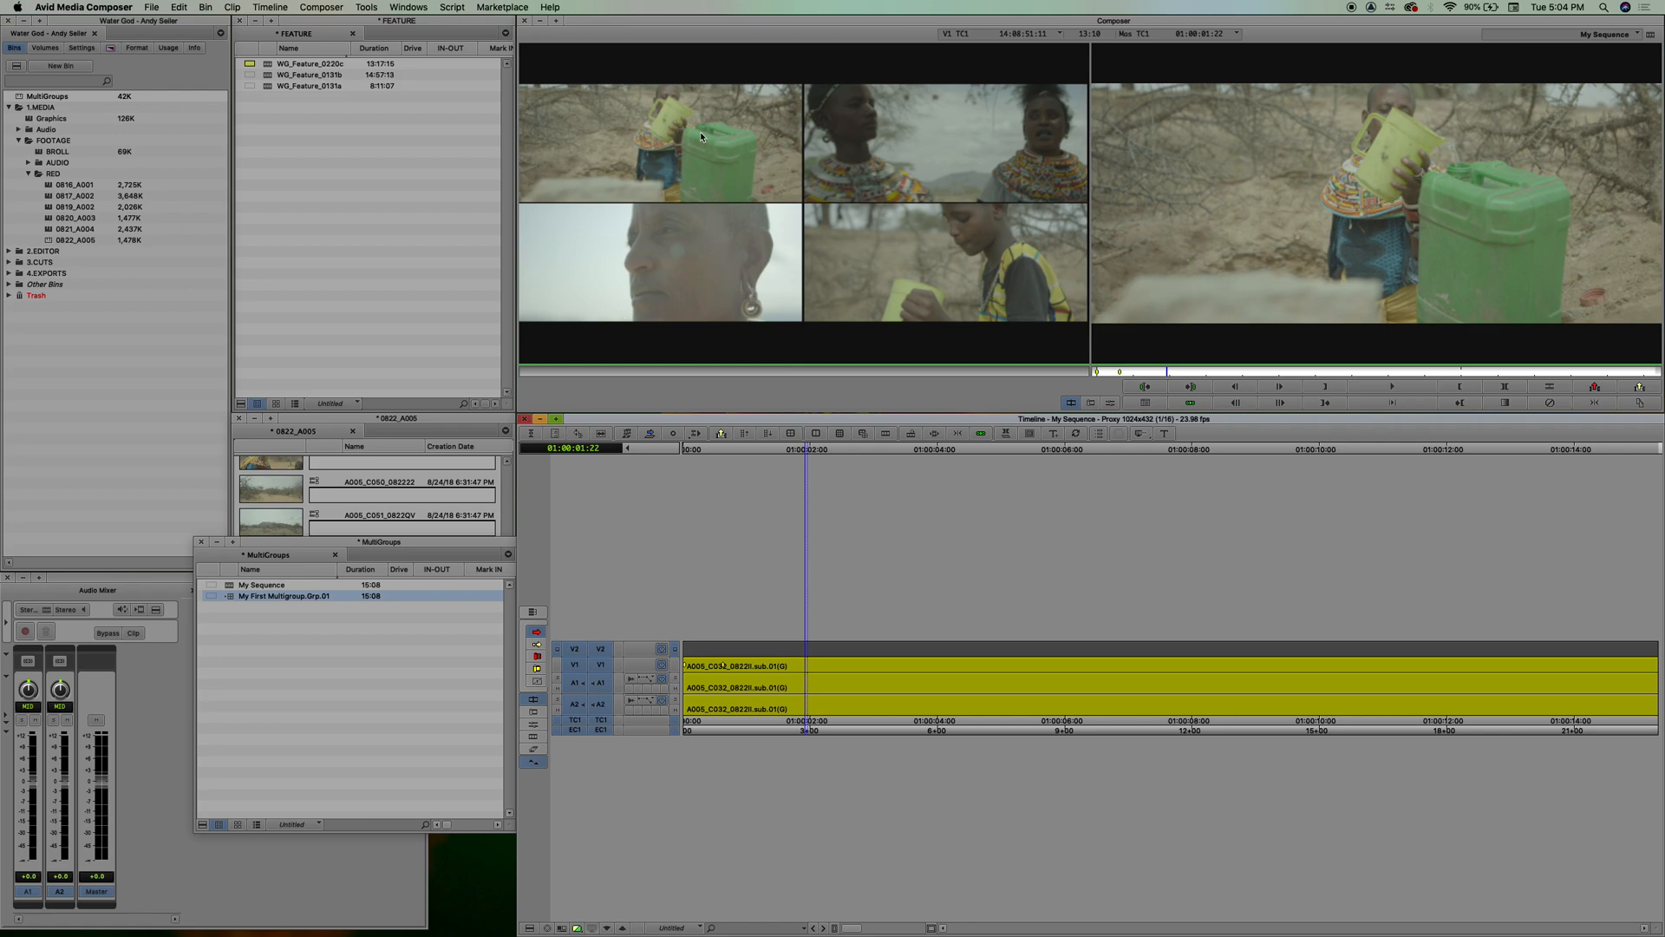
mouse_move(864, 432)
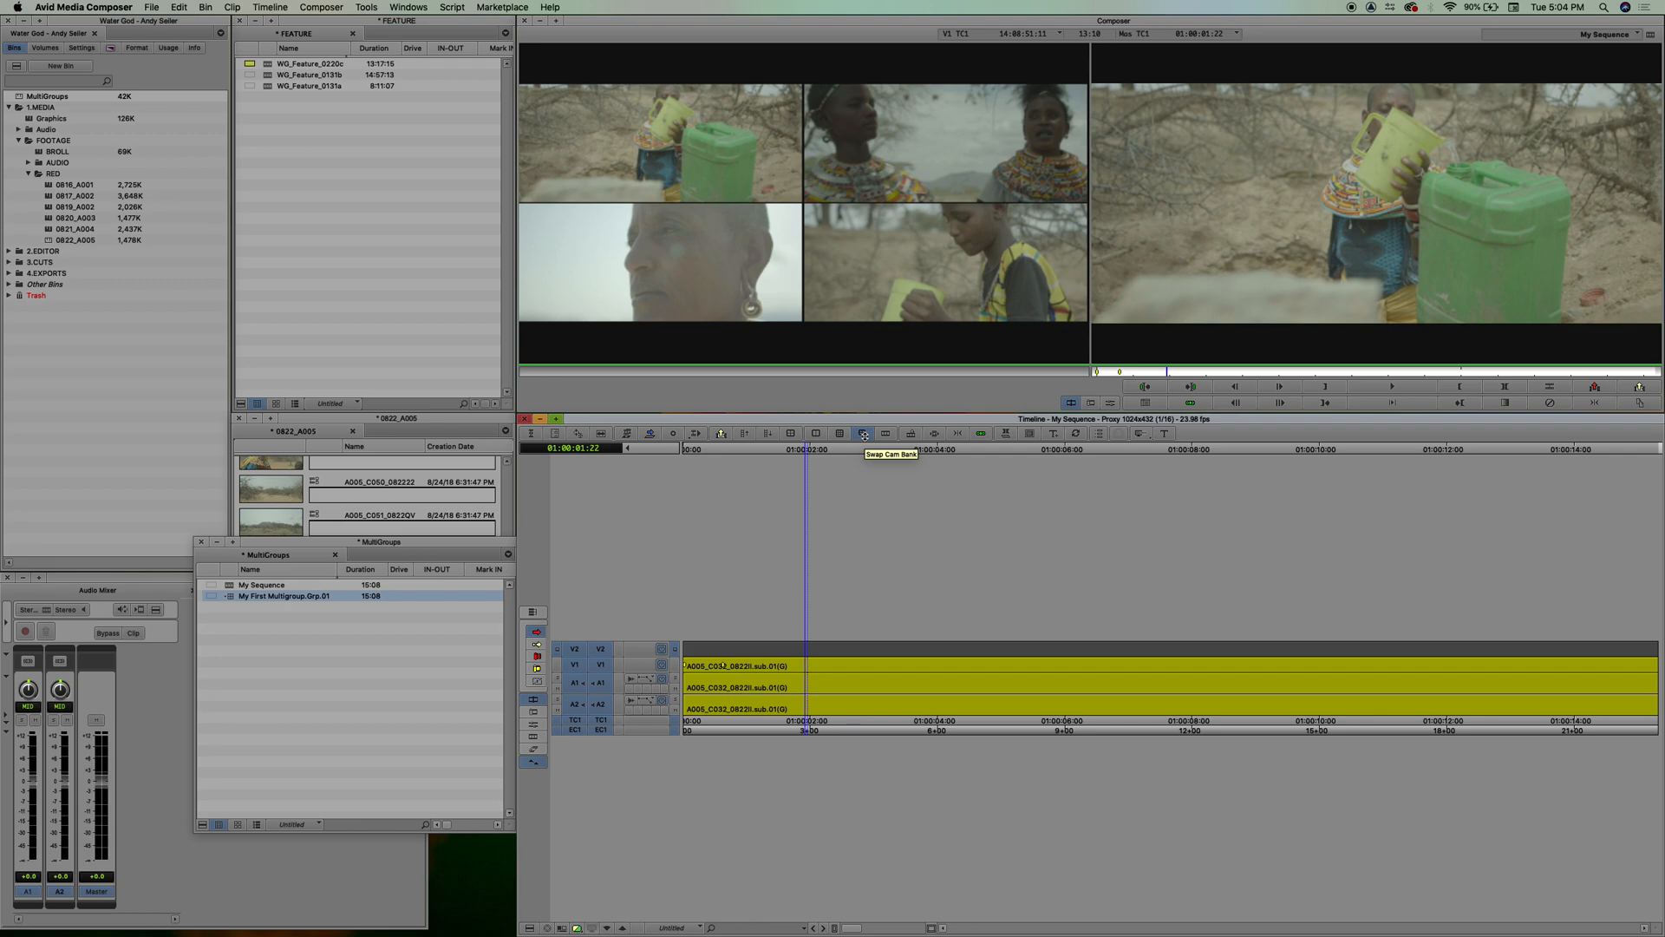
click(862, 434)
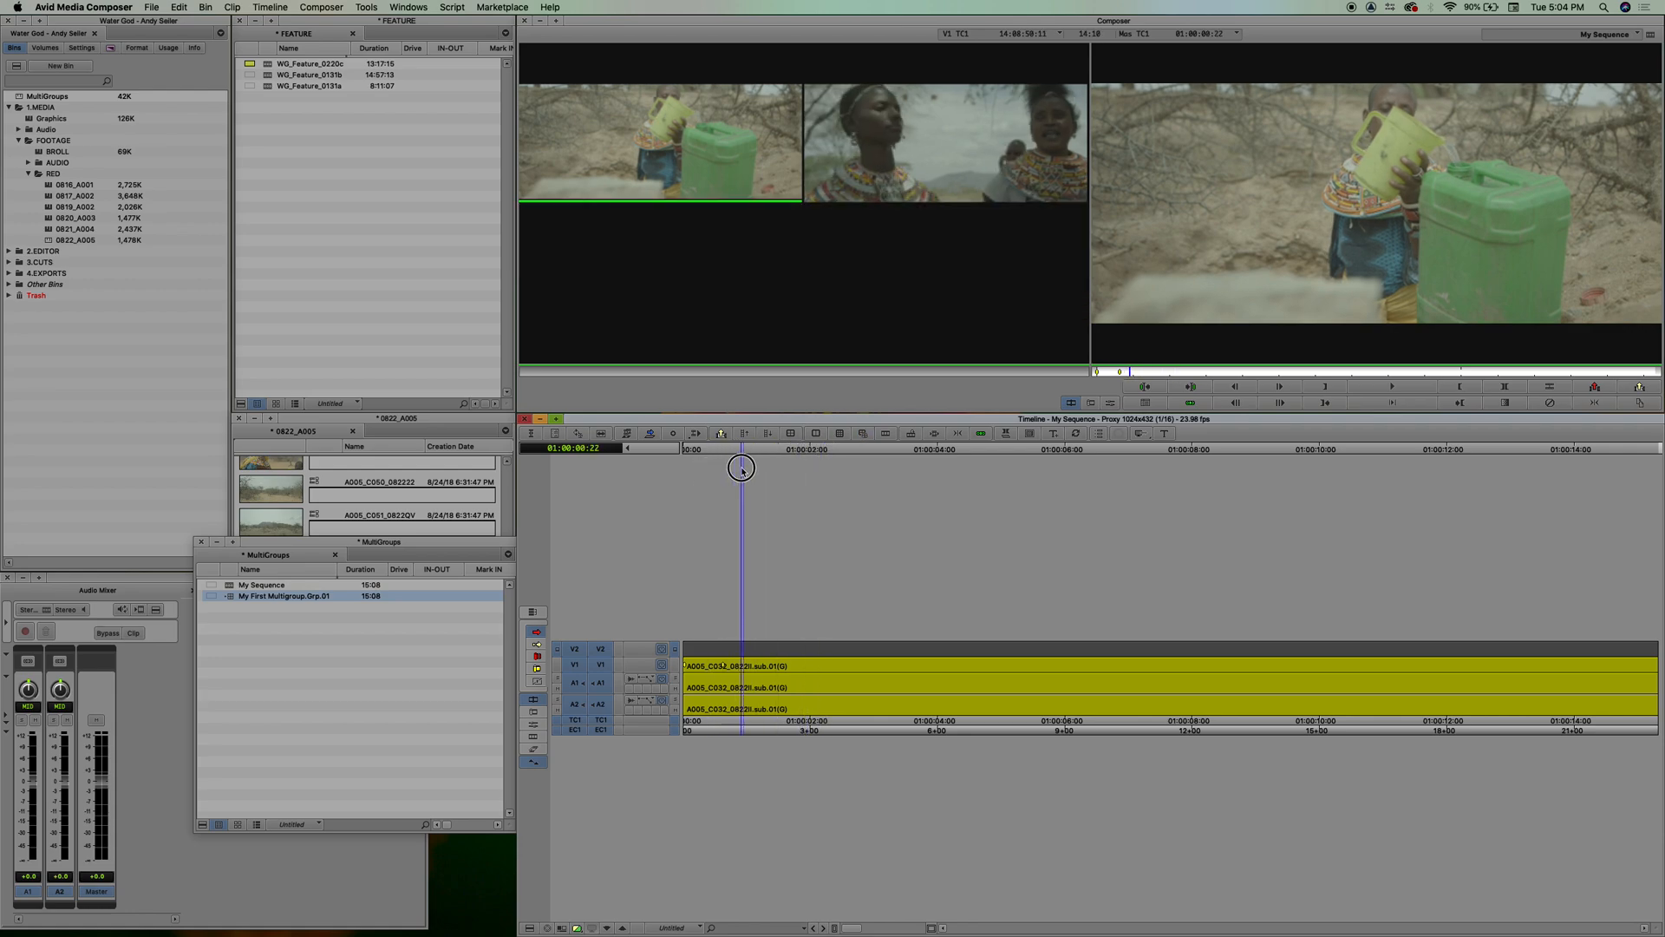
drag(742, 468, 713, 479)
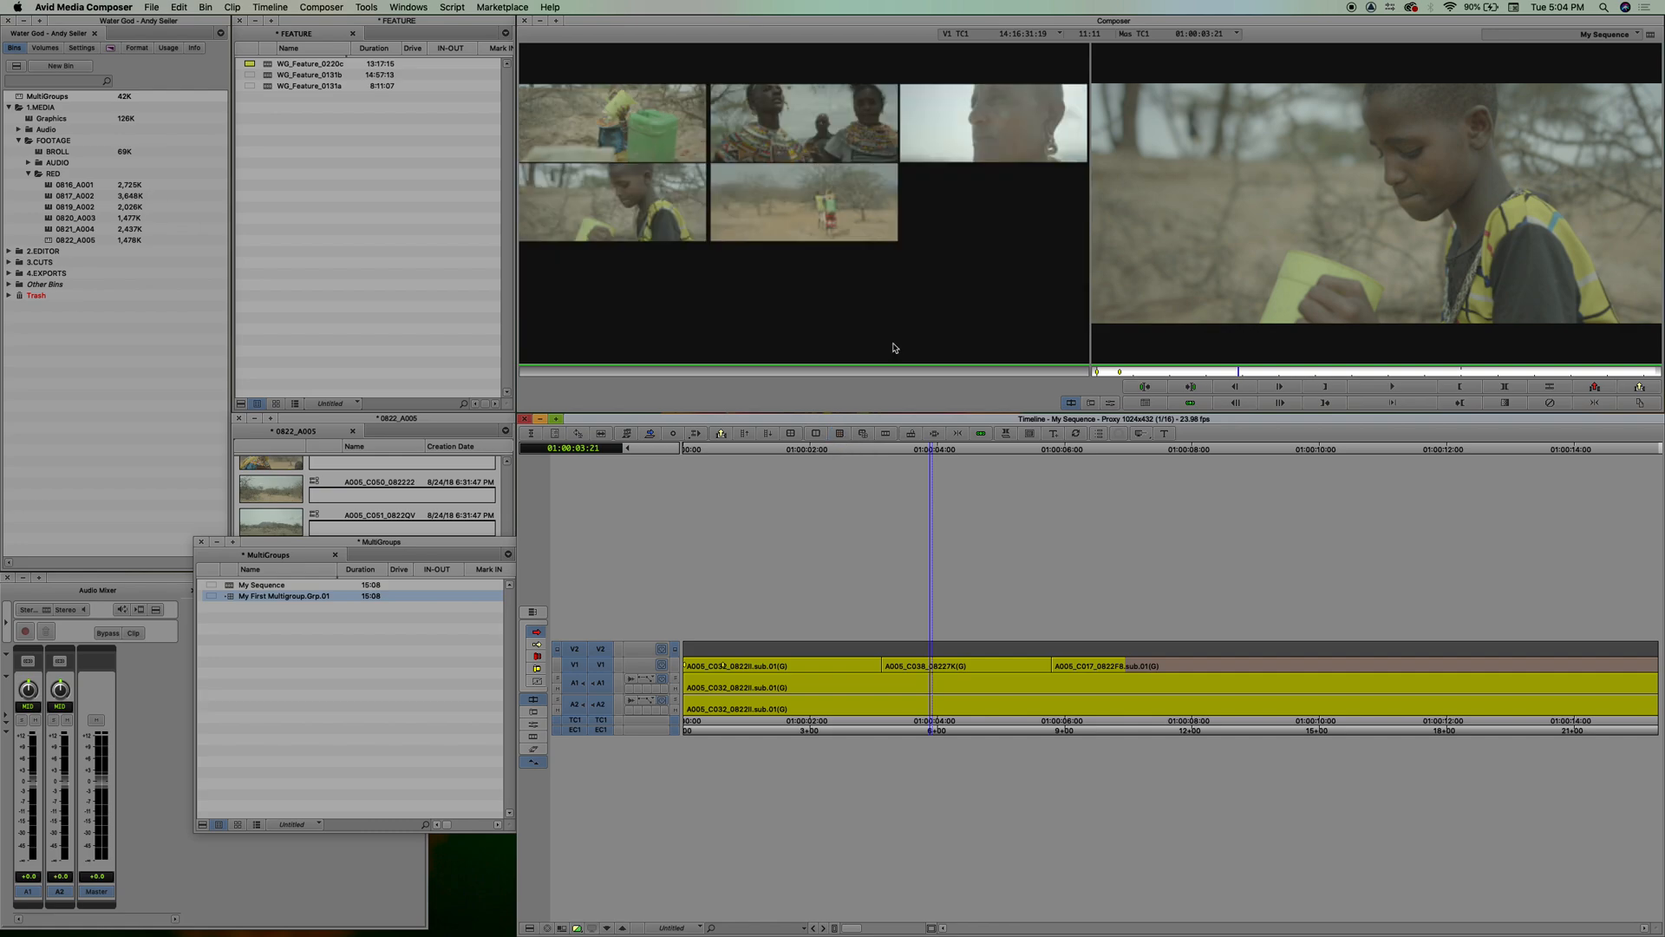
mouse_move(861, 432)
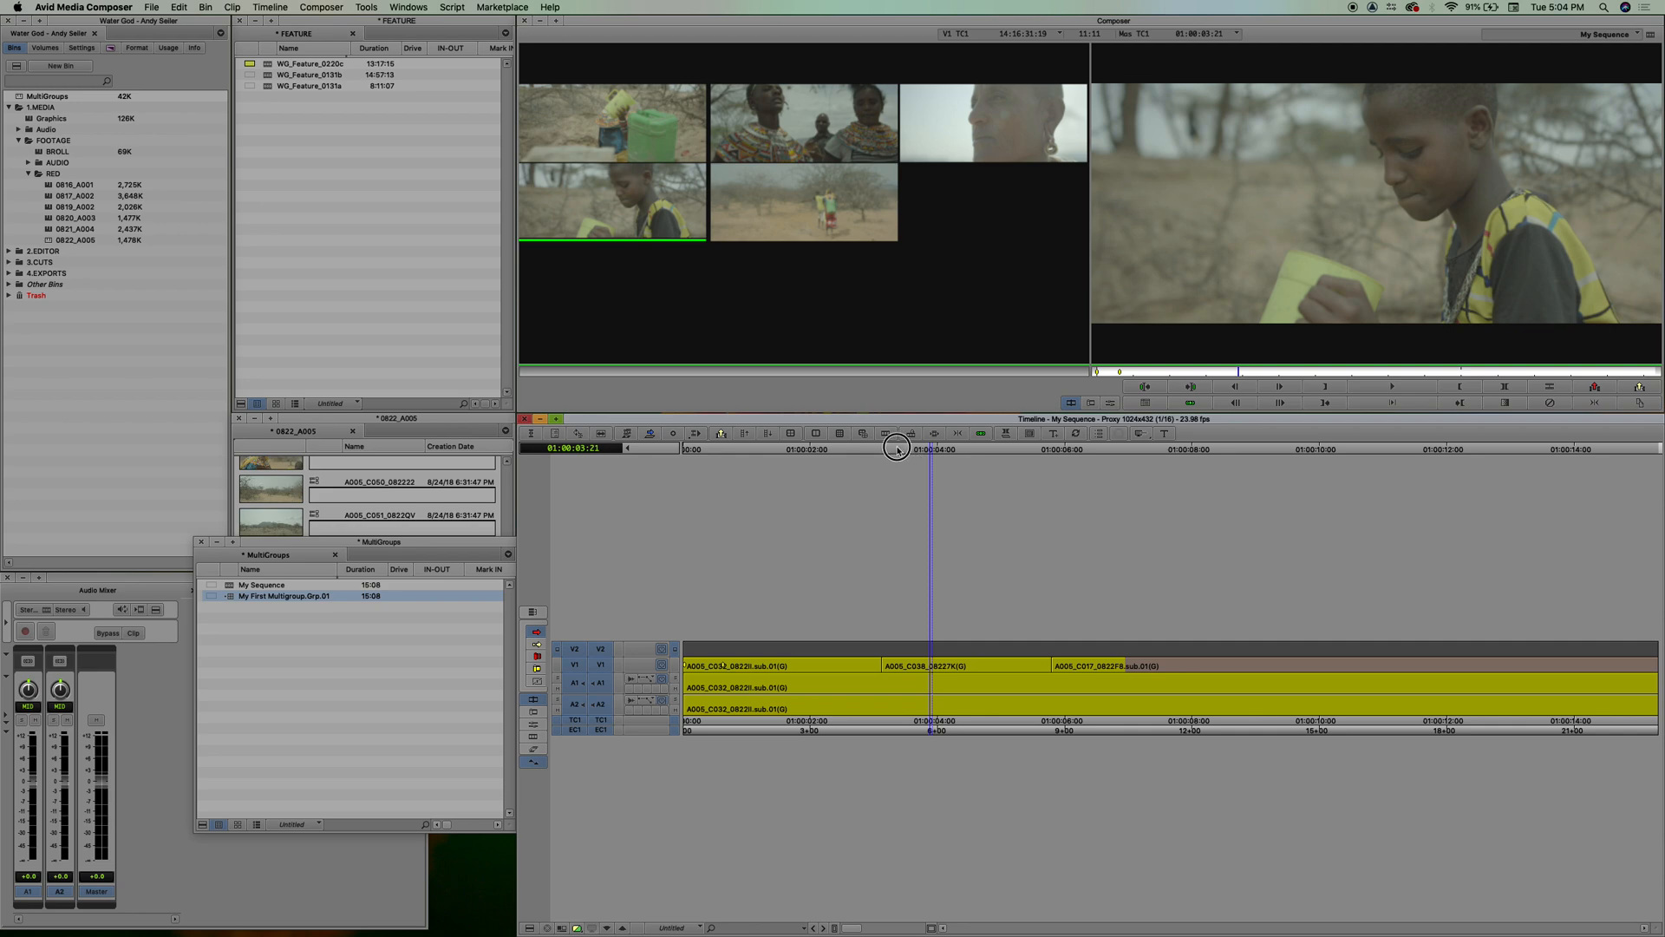
Scrub to the sequence start, switch to Nine Split, and load Grp.01 into the Timeline.
drag(898, 449, 724, 484)
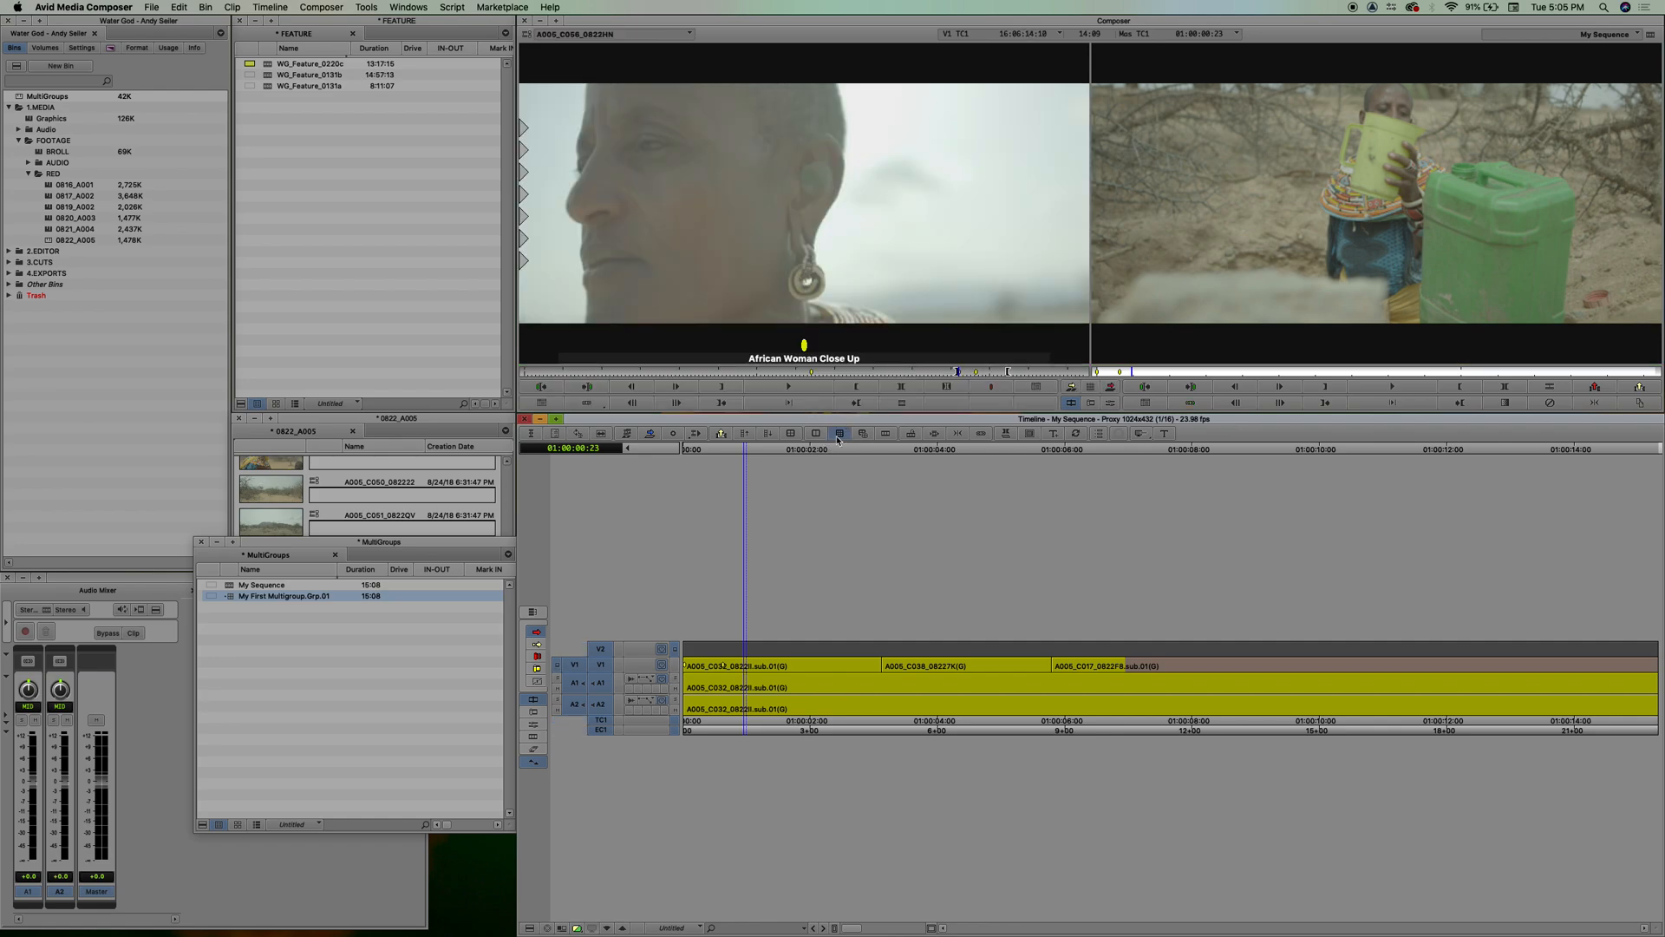
click(862, 434)
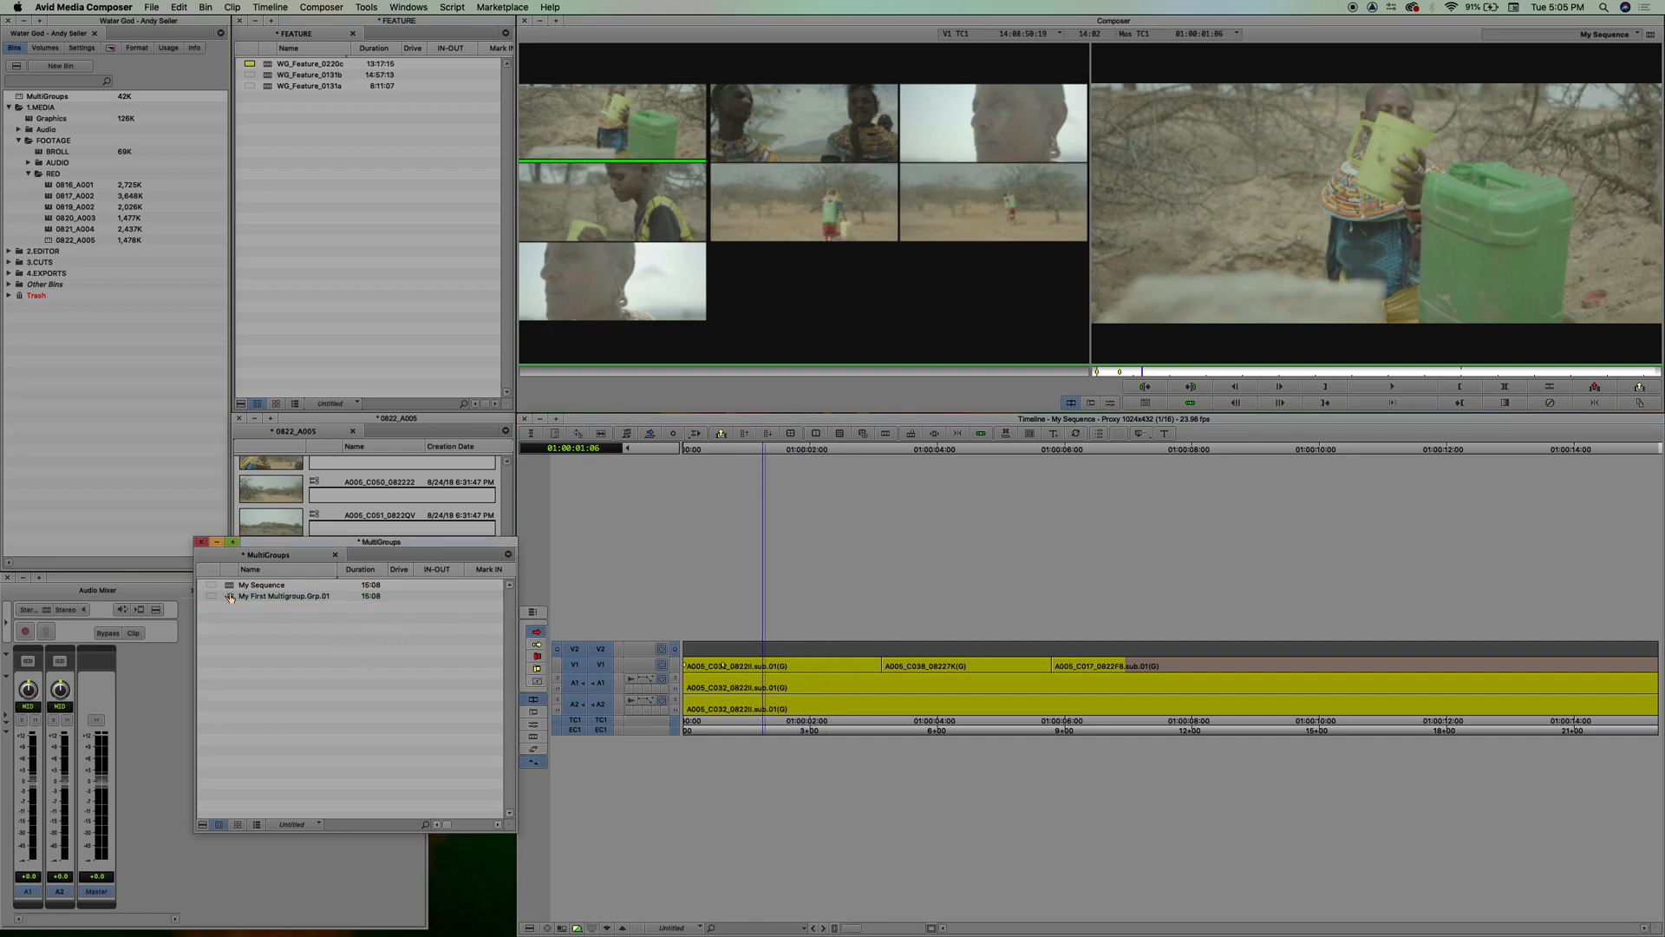
click(285, 596)
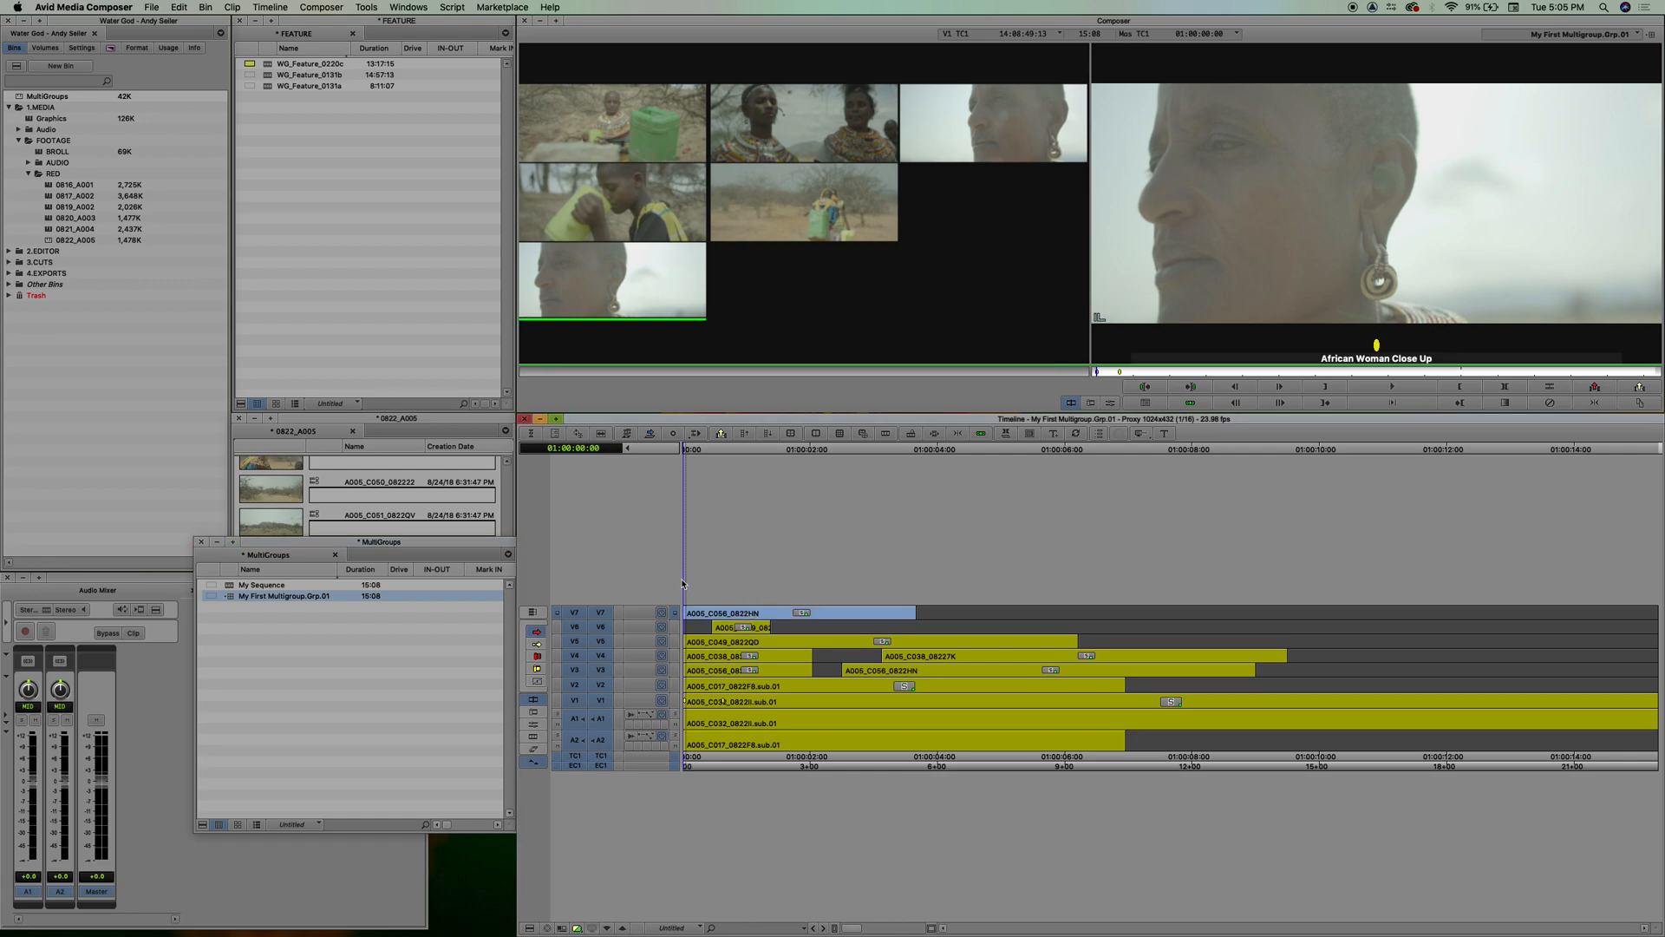
mouse_move(768, 599)
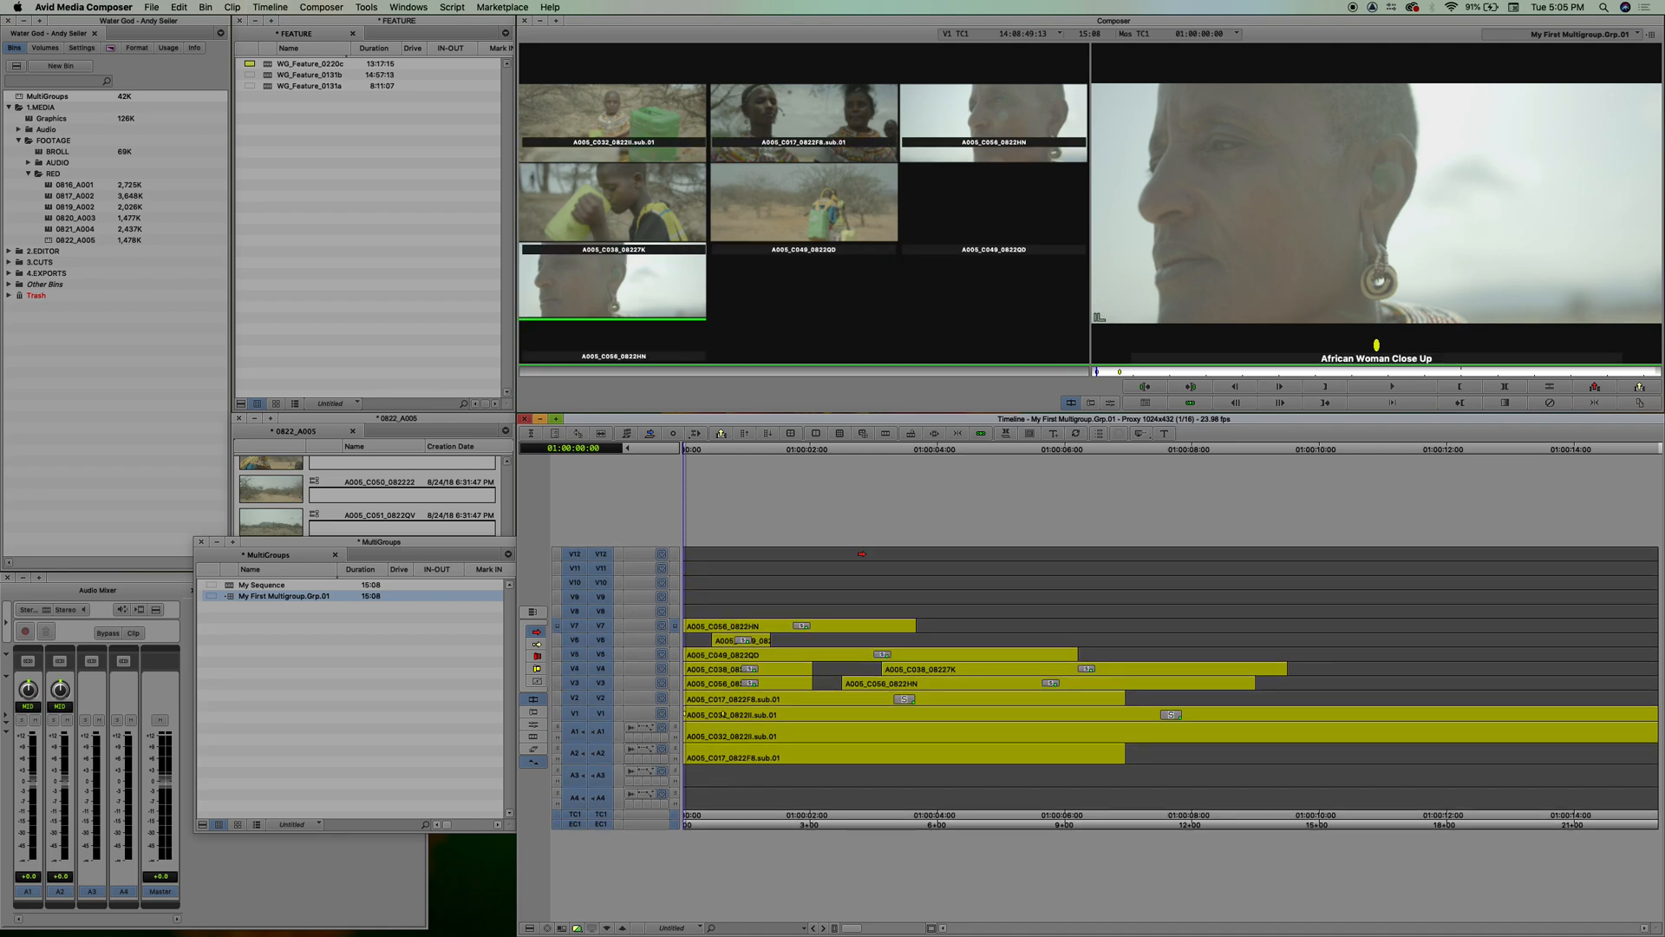
Move the A005_C056 clip onto V11 and save it as My First Multigroup.Grp.02.
click(801, 624)
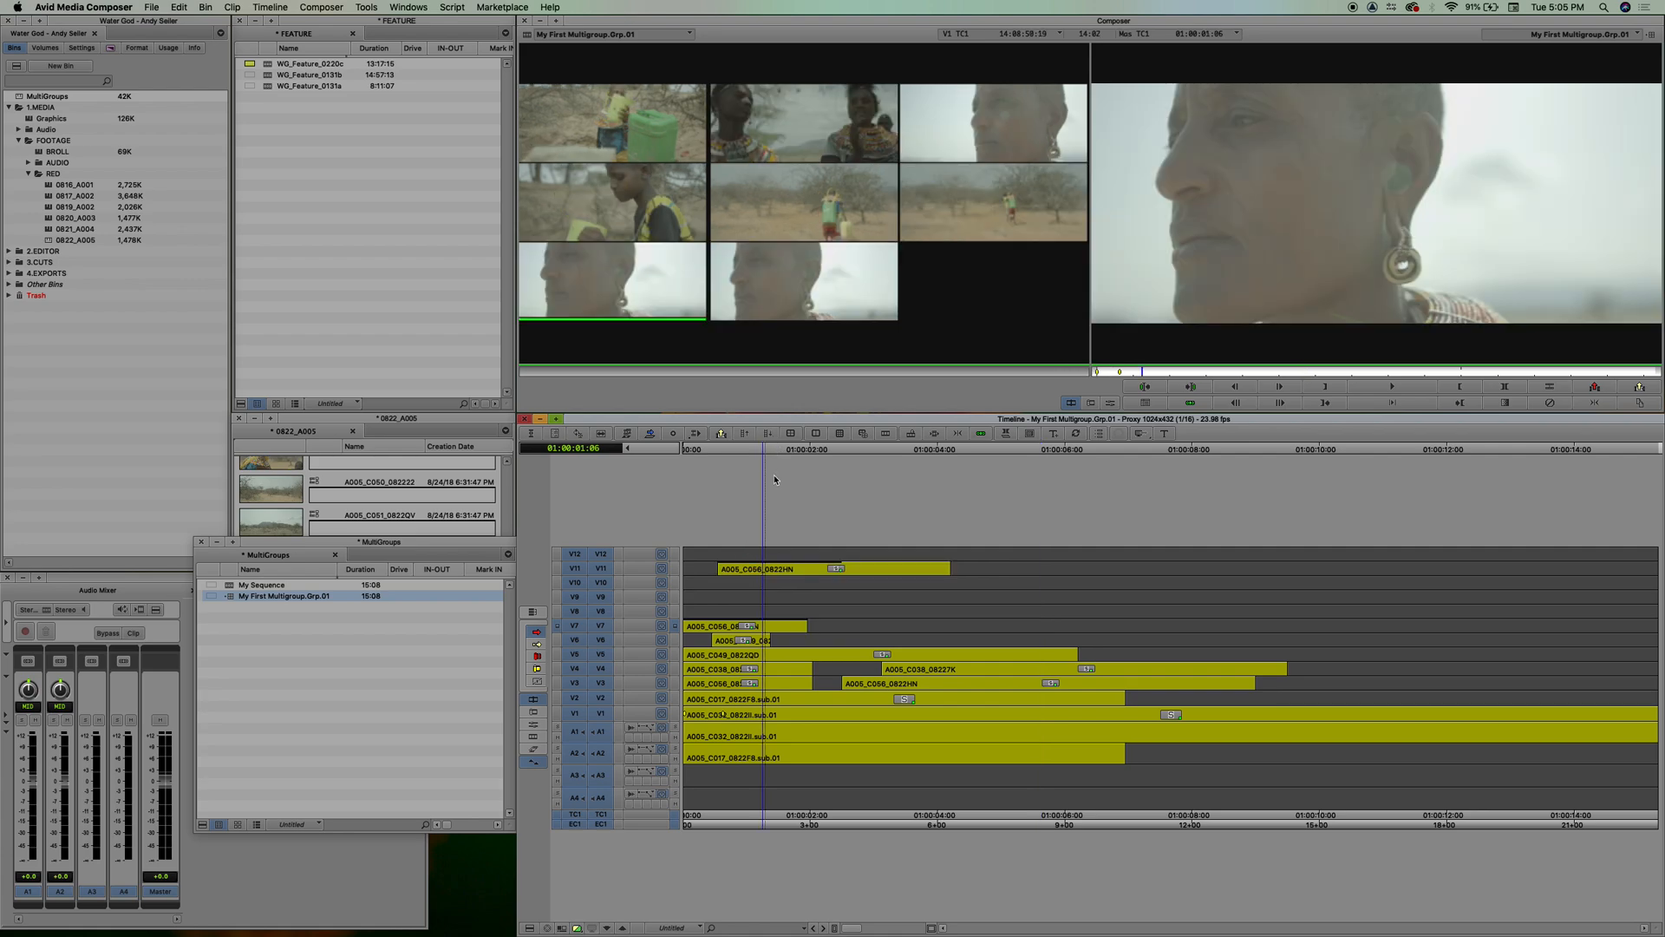
click(1582, 34)
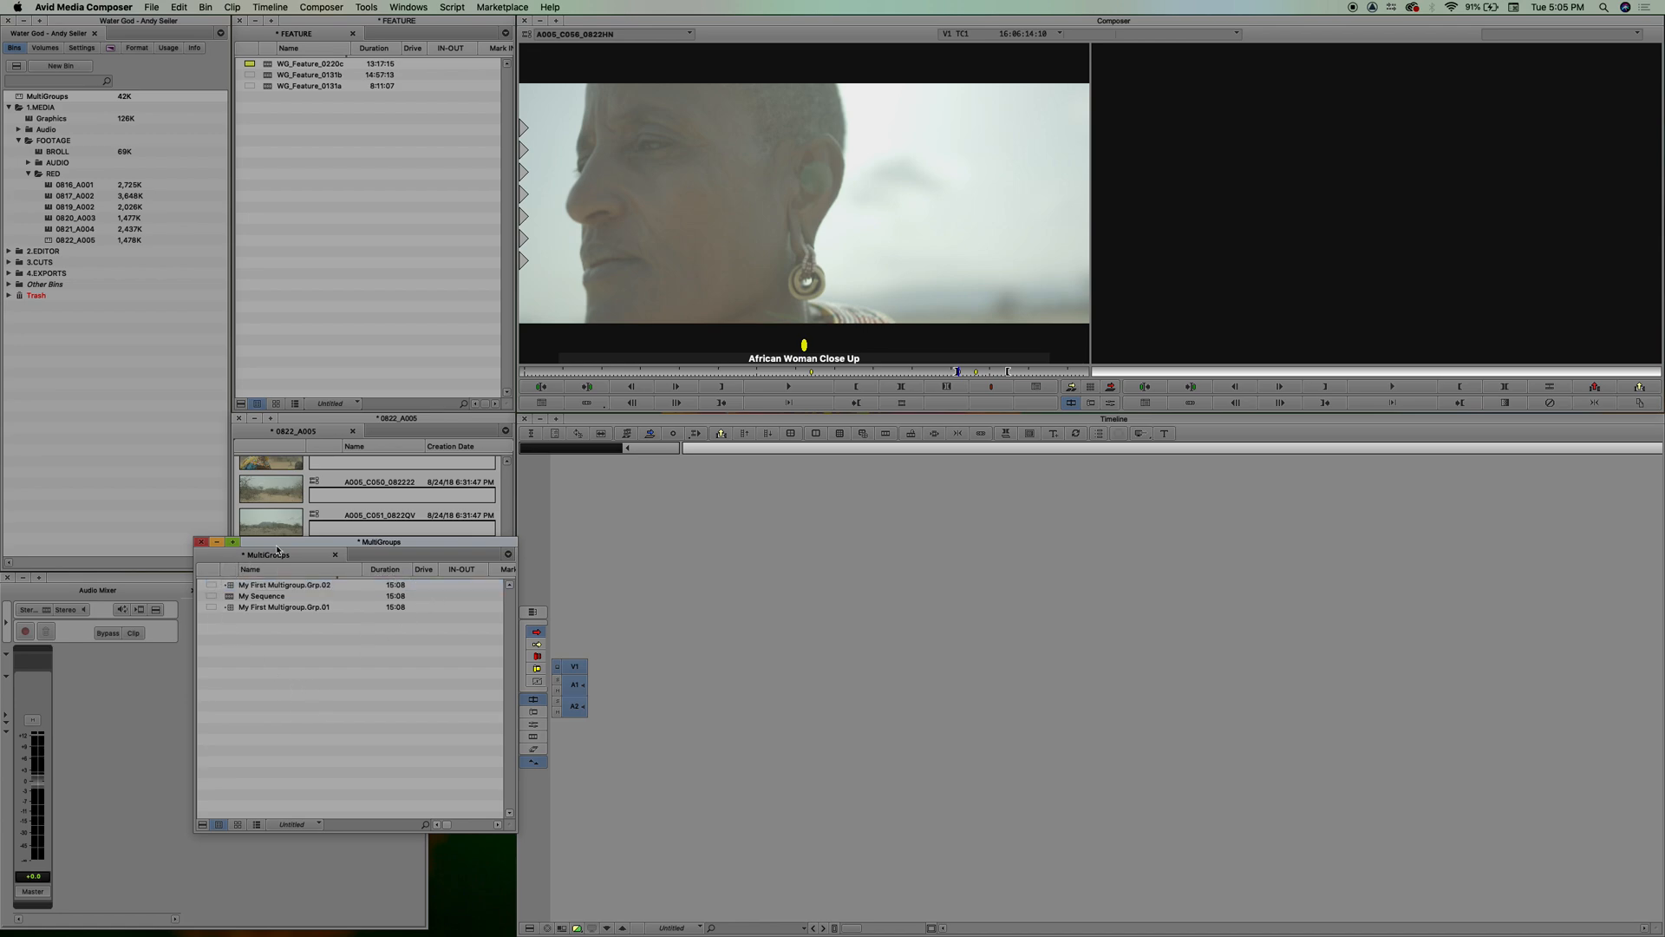
Reopen My Sequence and make its Timeline active for the four-way split.
double_click(262, 596)
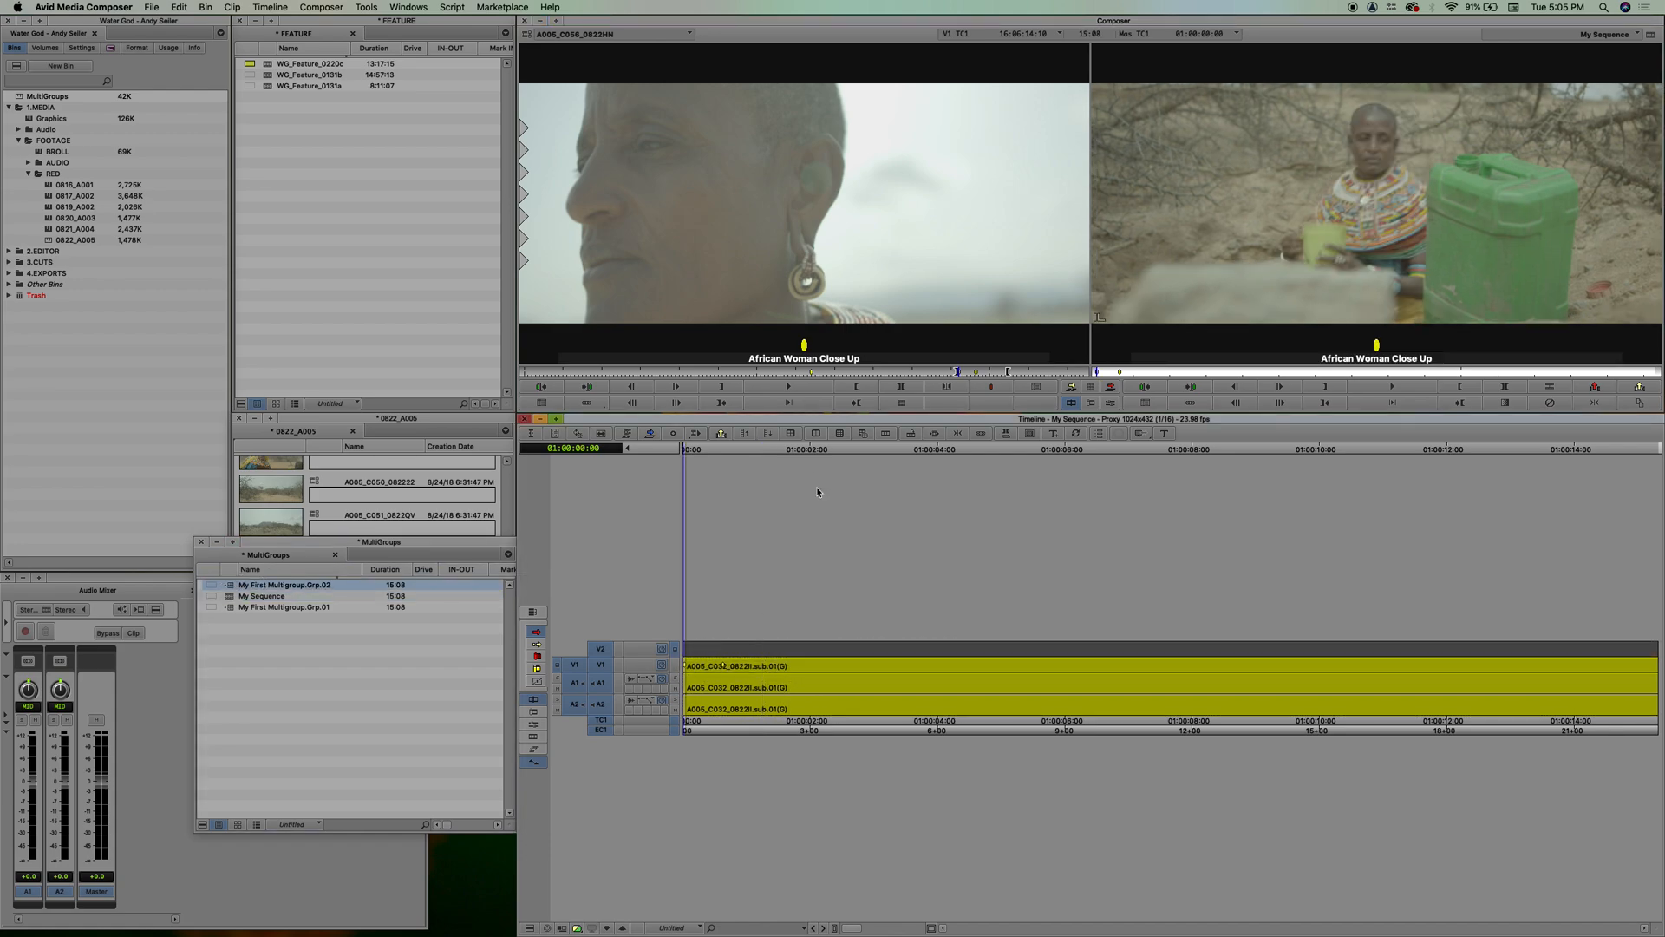
click(860, 432)
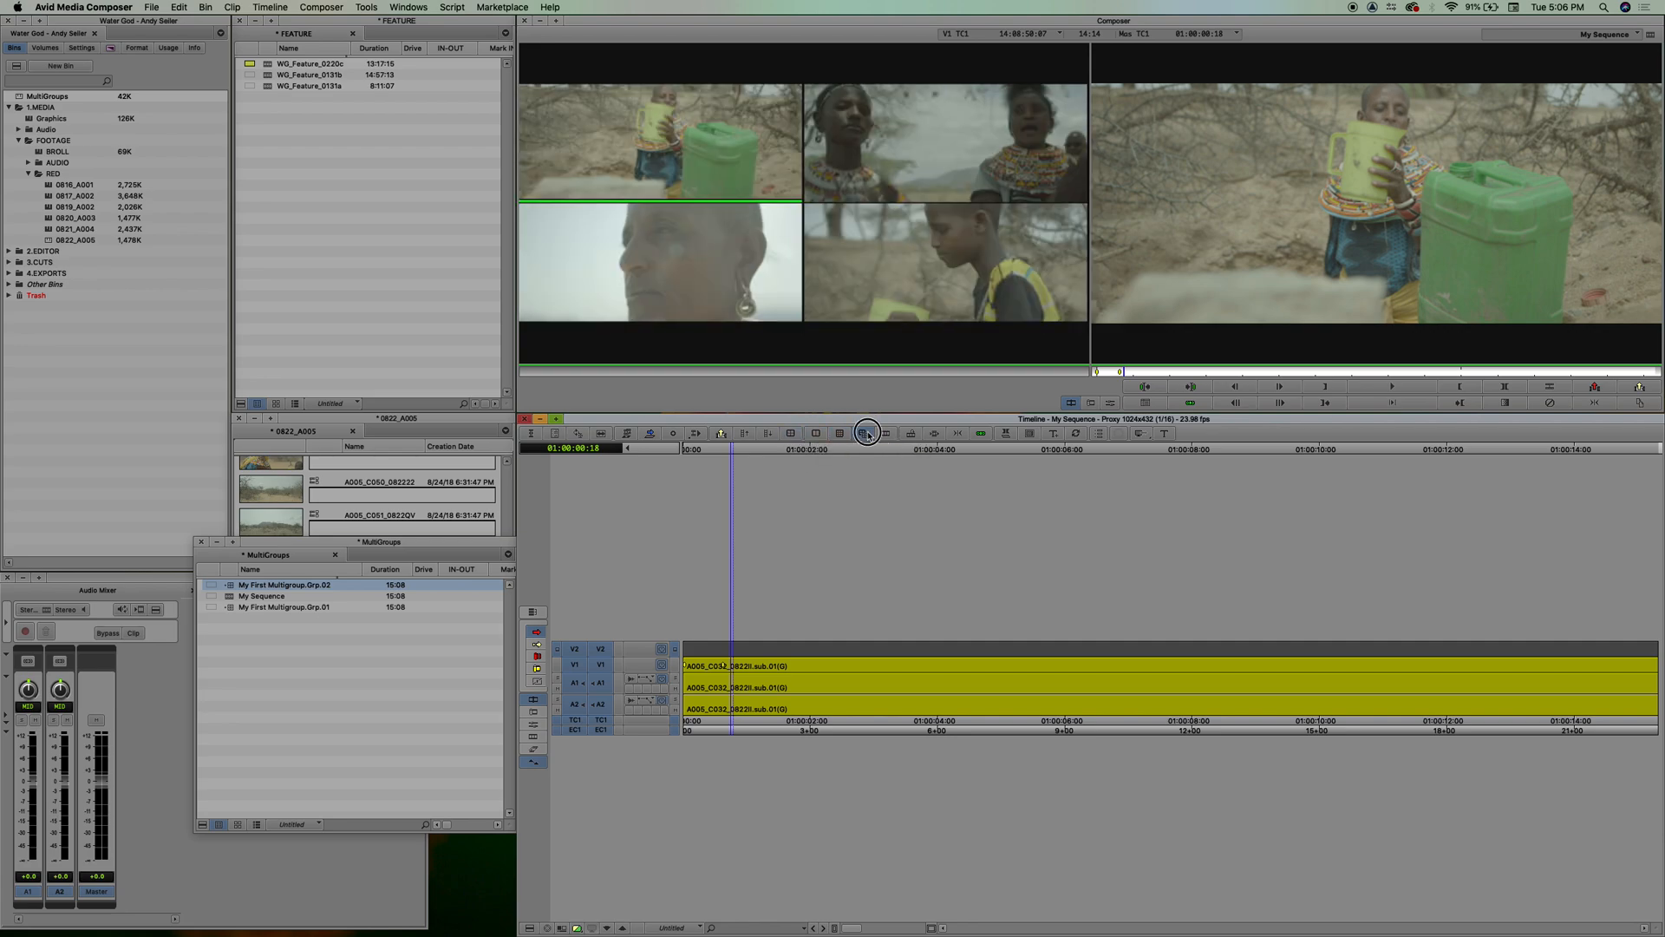
Swap to the group's second camera bank and float the MultiGroups bin over the timeline.
click(867, 433)
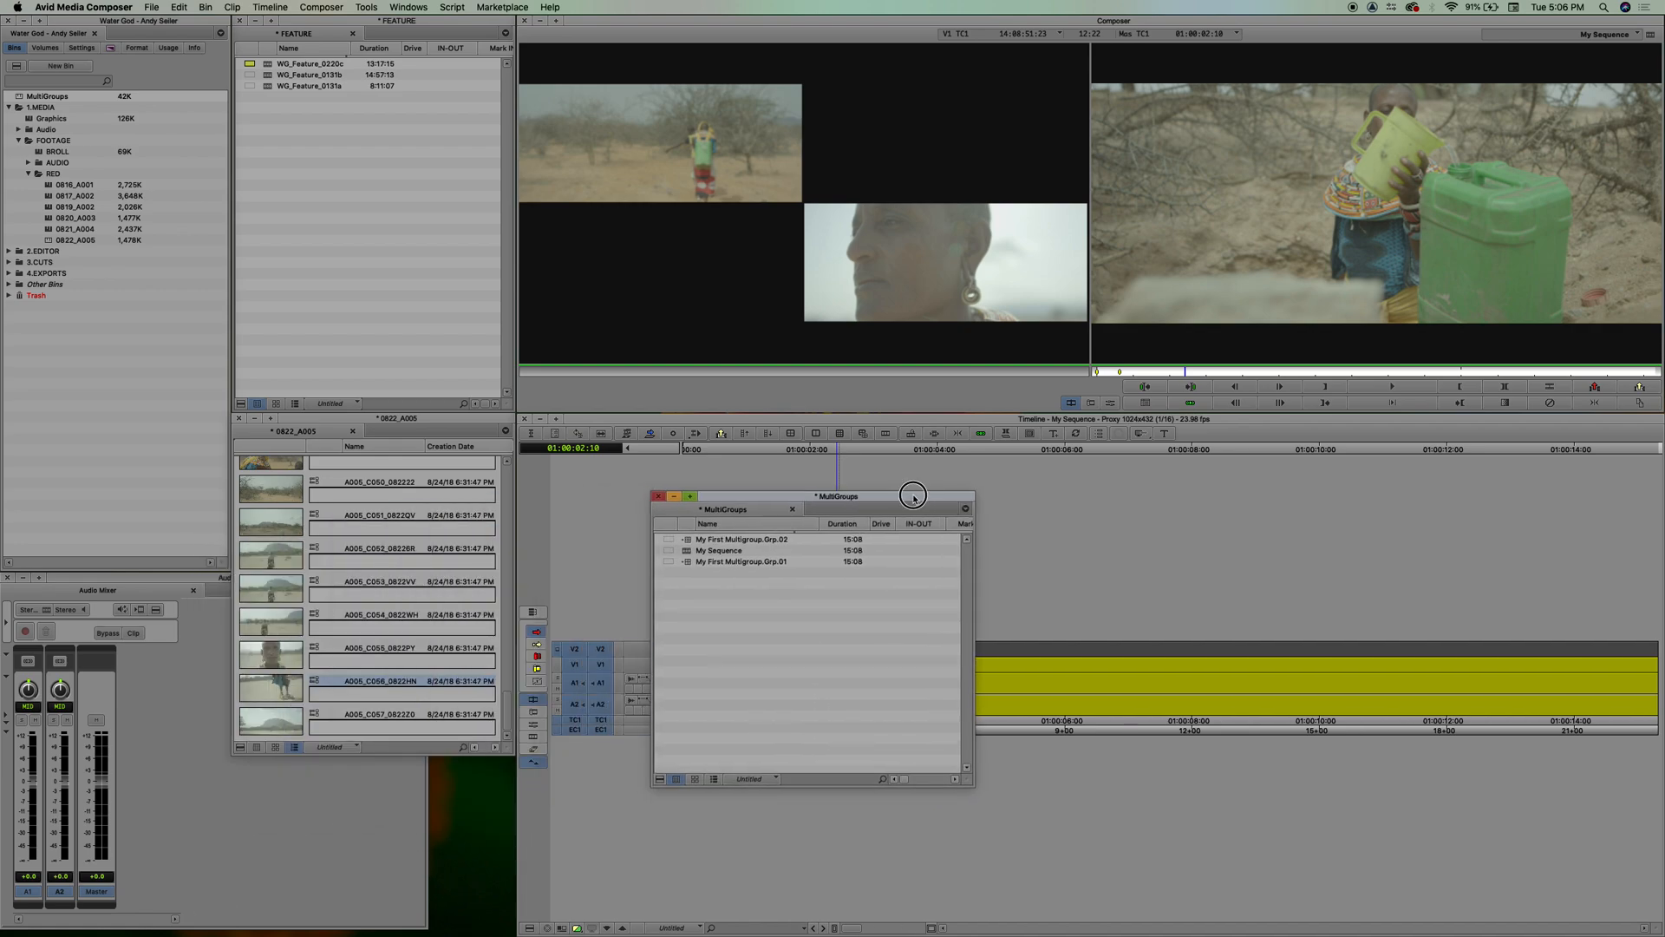
drag(913, 495, 781, 483)
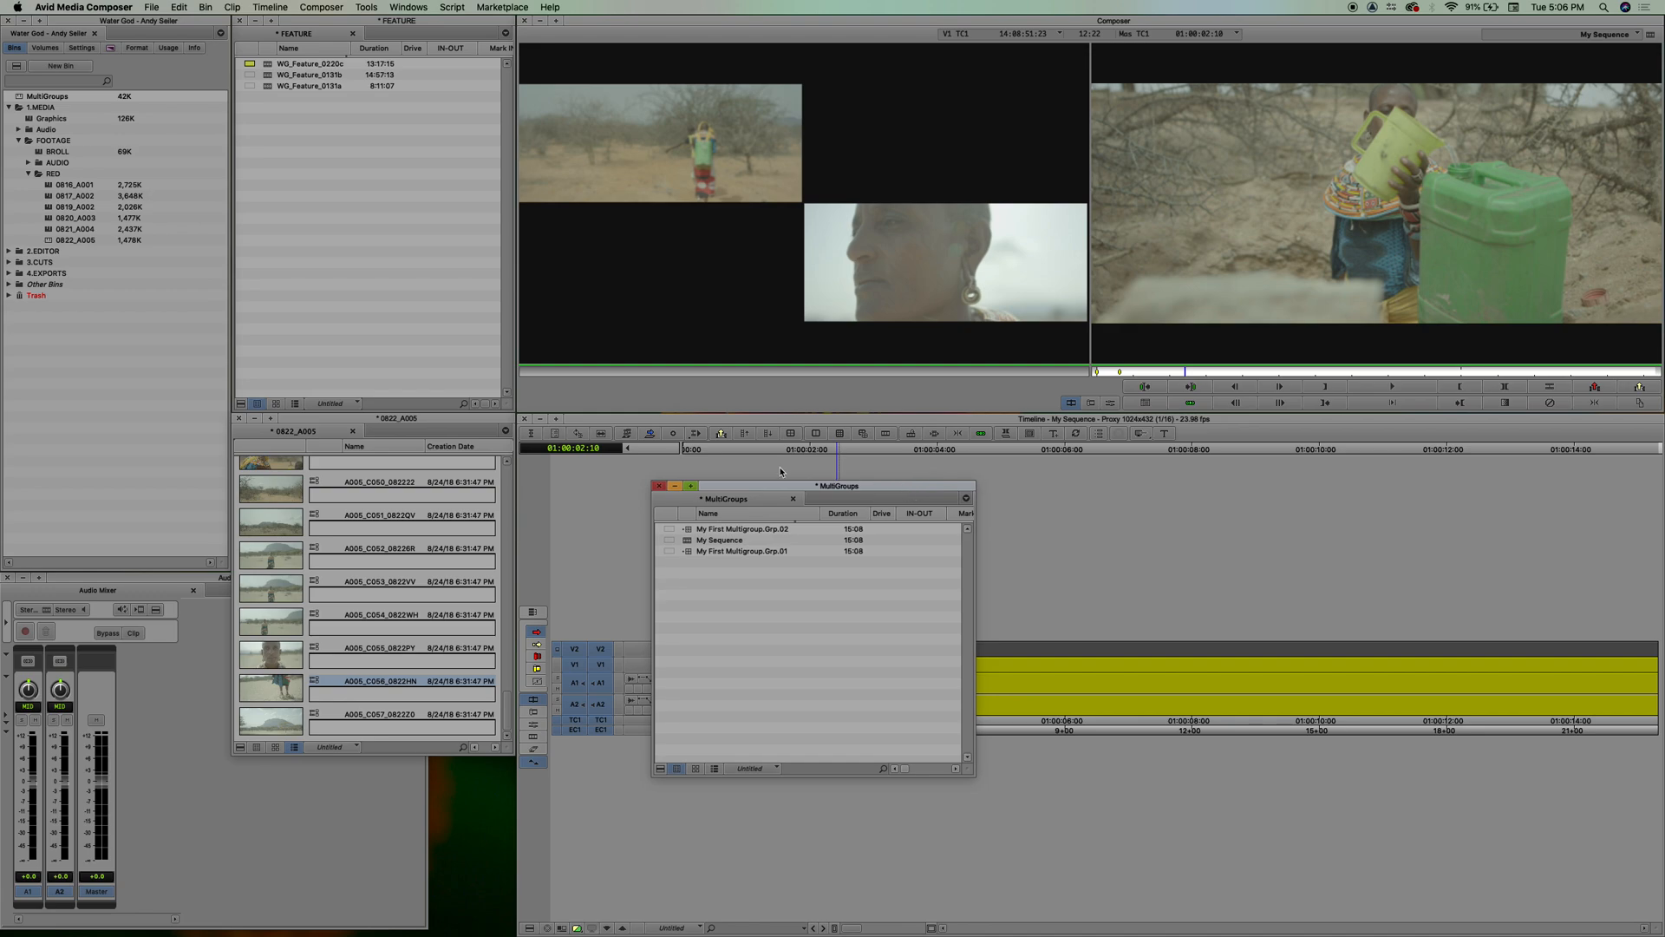